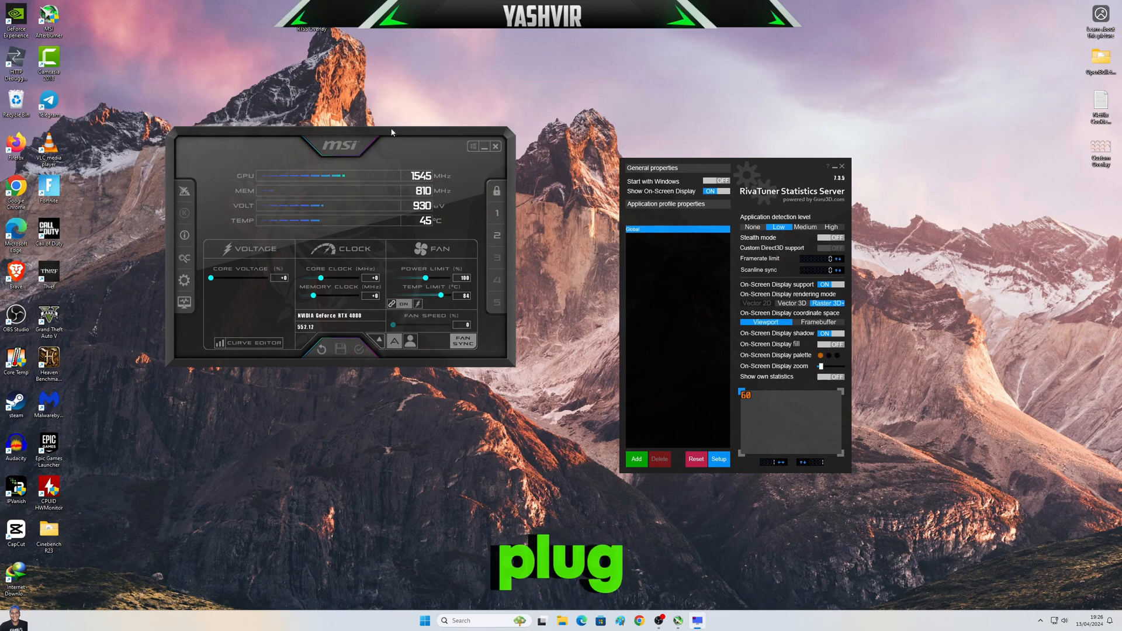
Review Afterburner's Monitoring settings, toggling GPU1 usage in the on-screen display on and back off.
click(183, 280)
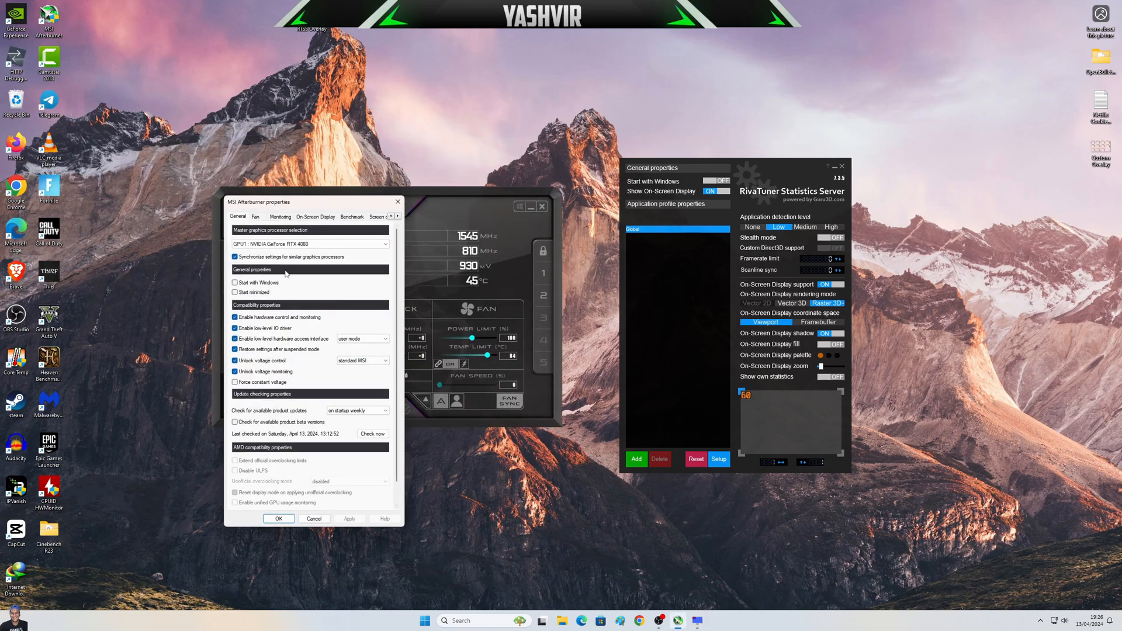
scroll(down, 3)
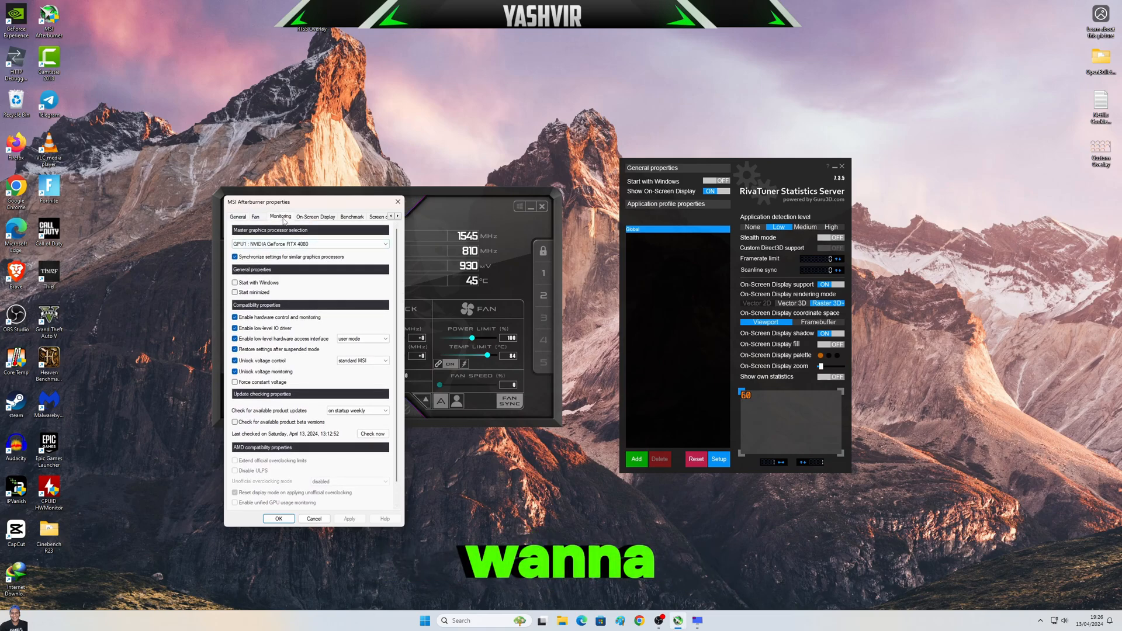
click(281, 218)
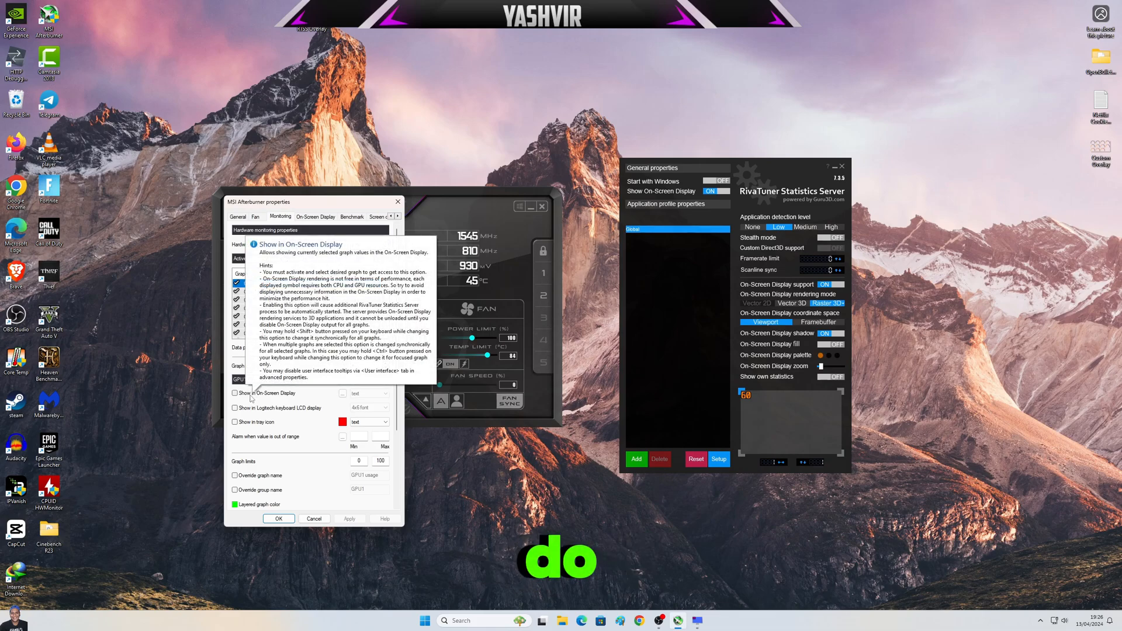
click(235, 393)
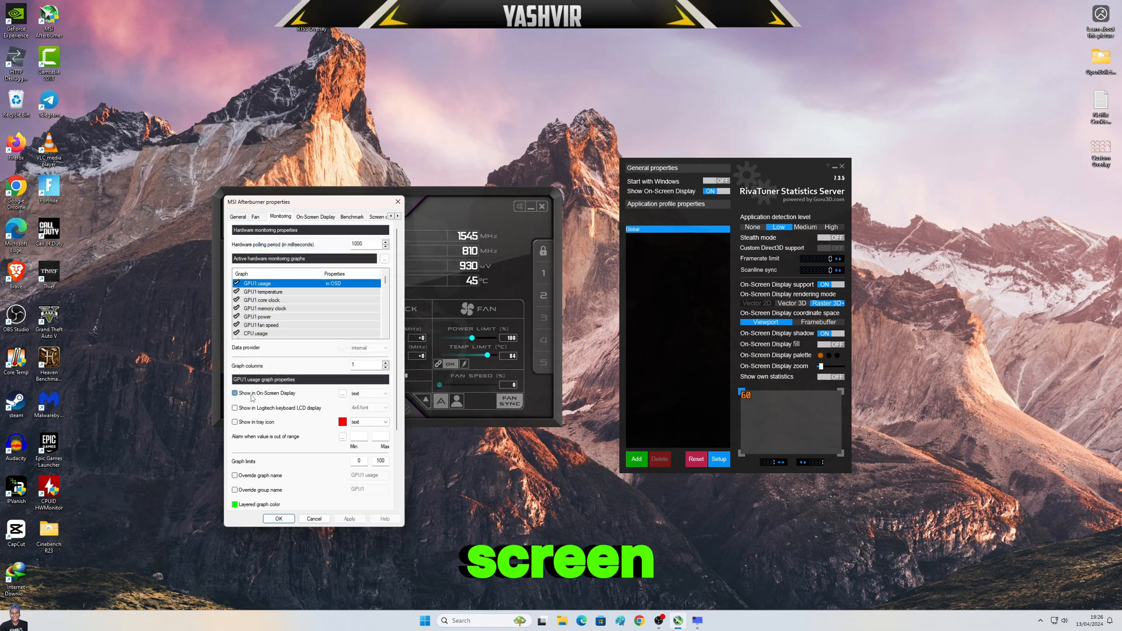
click(235, 392)
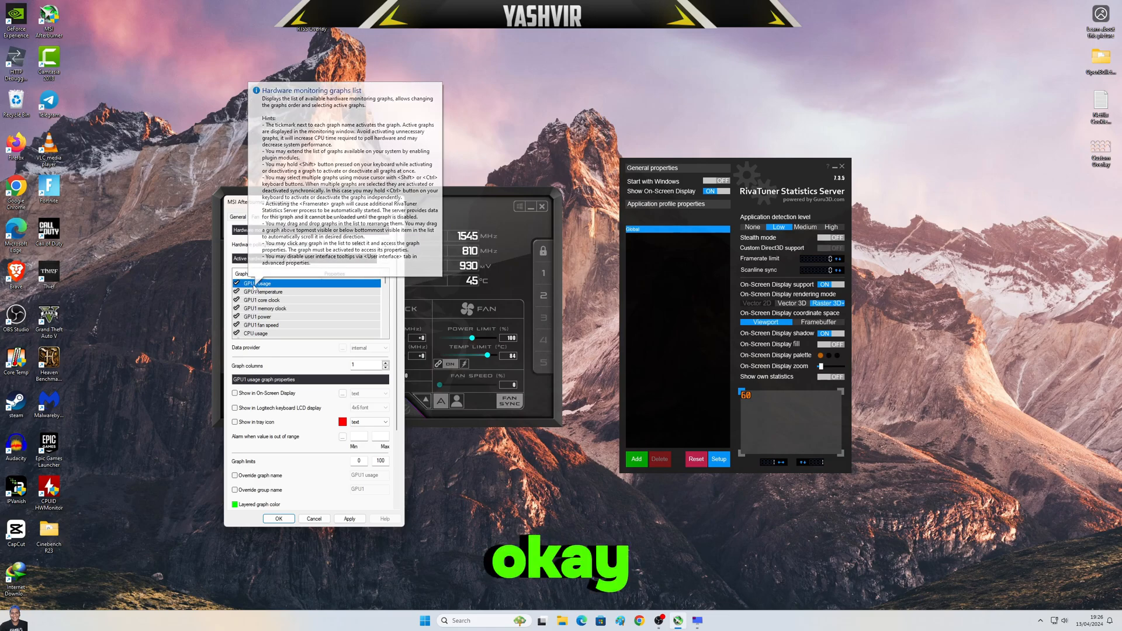
Inspect graph settings for GPU1 temperature, GPU1 fan speed, CPU usage, CPU temperature and Framerate 0.1% Low.
click(261, 292)
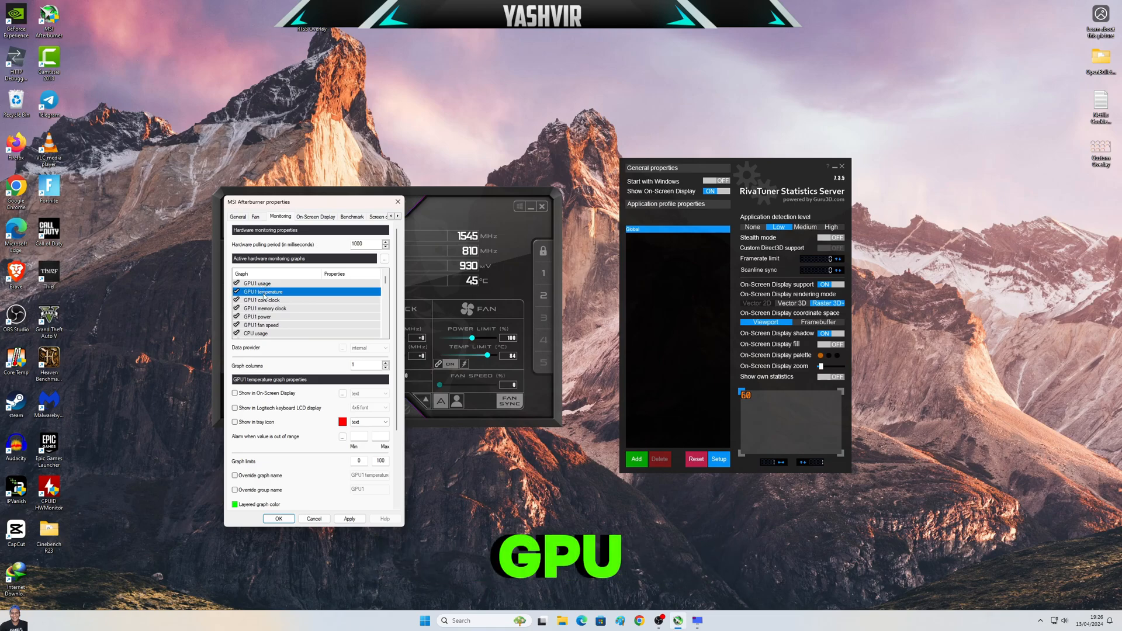
click(266, 301)
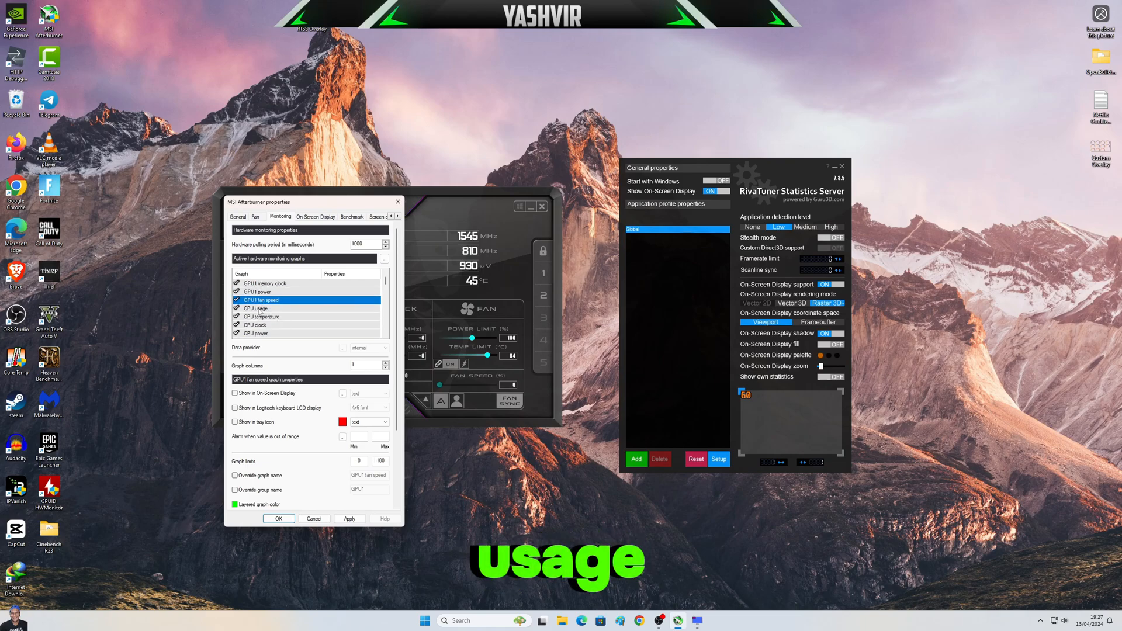
click(255, 309)
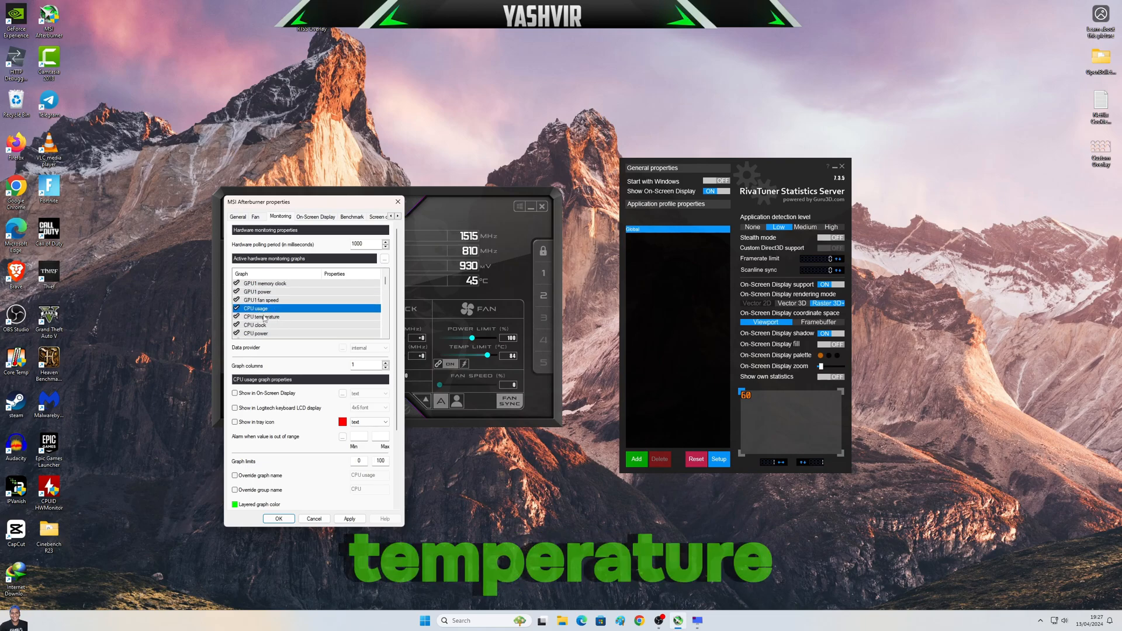
click(266, 317)
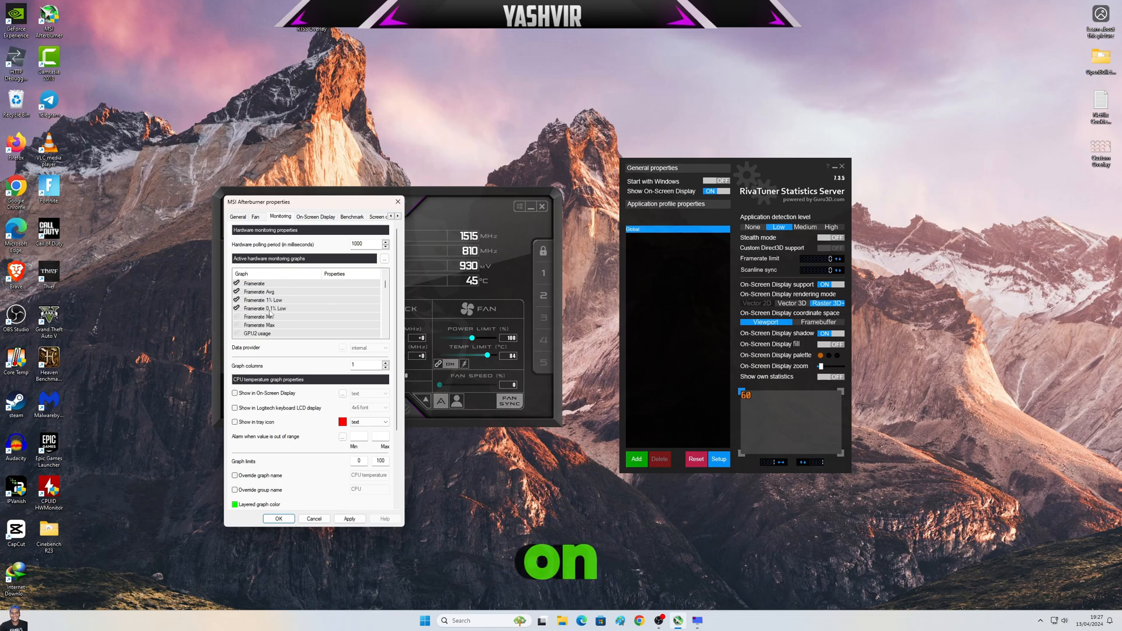
click(265, 308)
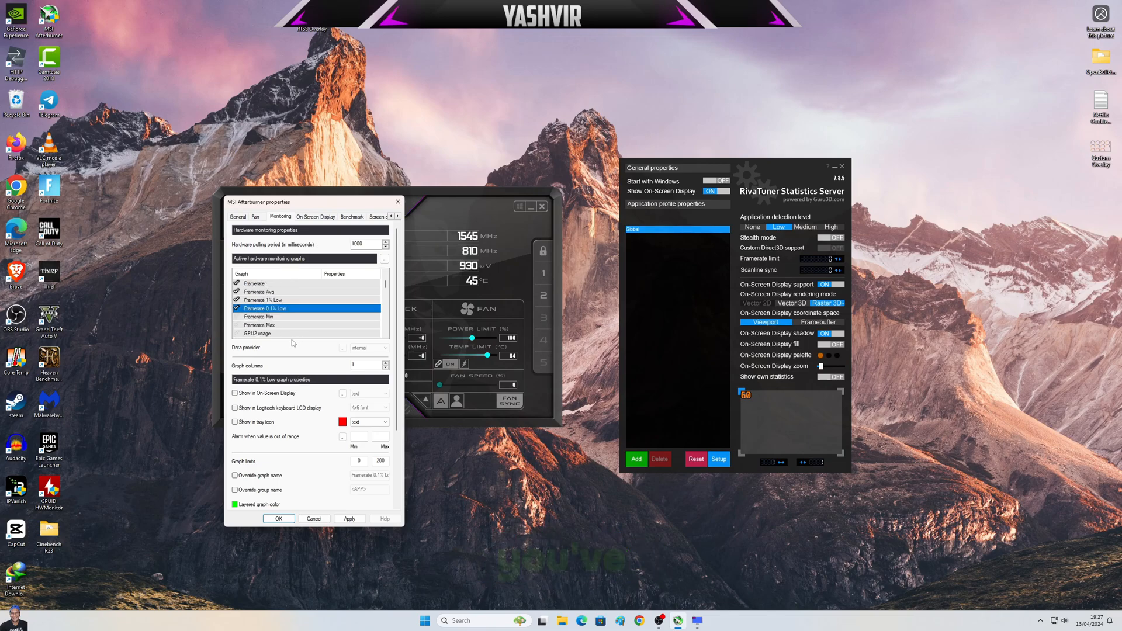
Close the Afterburner settings and the Afterburner window.
click(350, 518)
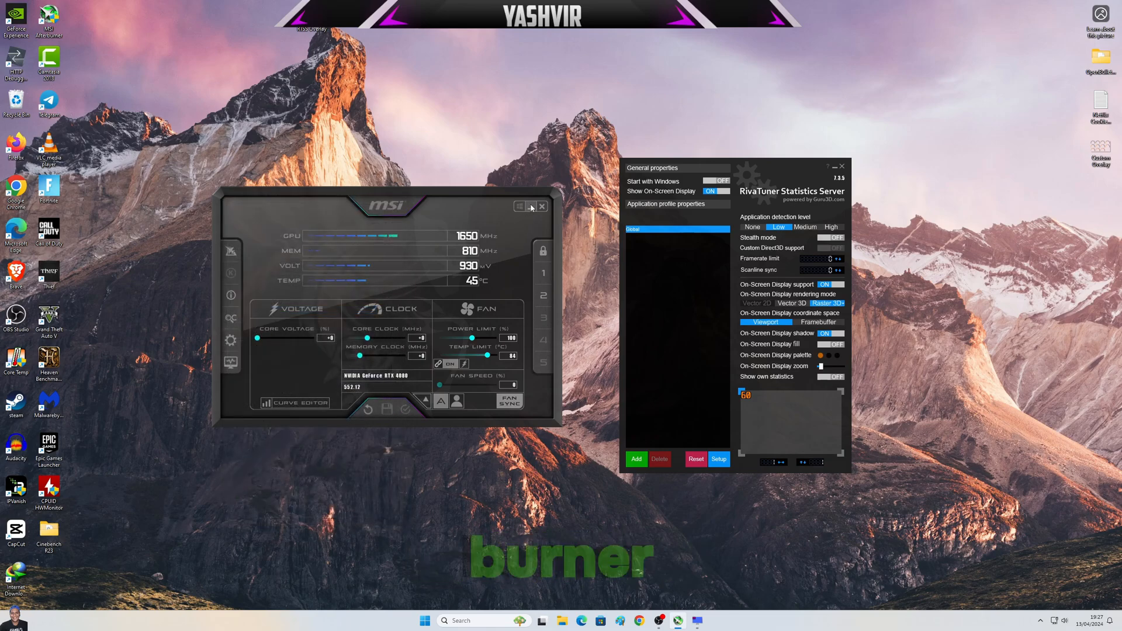
click(541, 207)
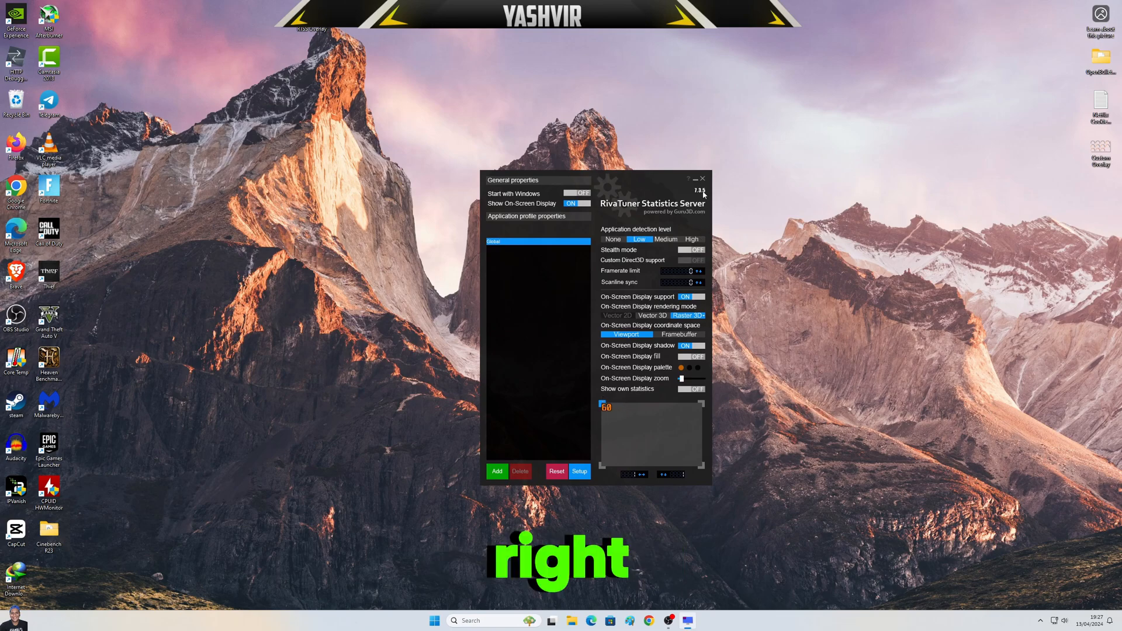
click(696, 179)
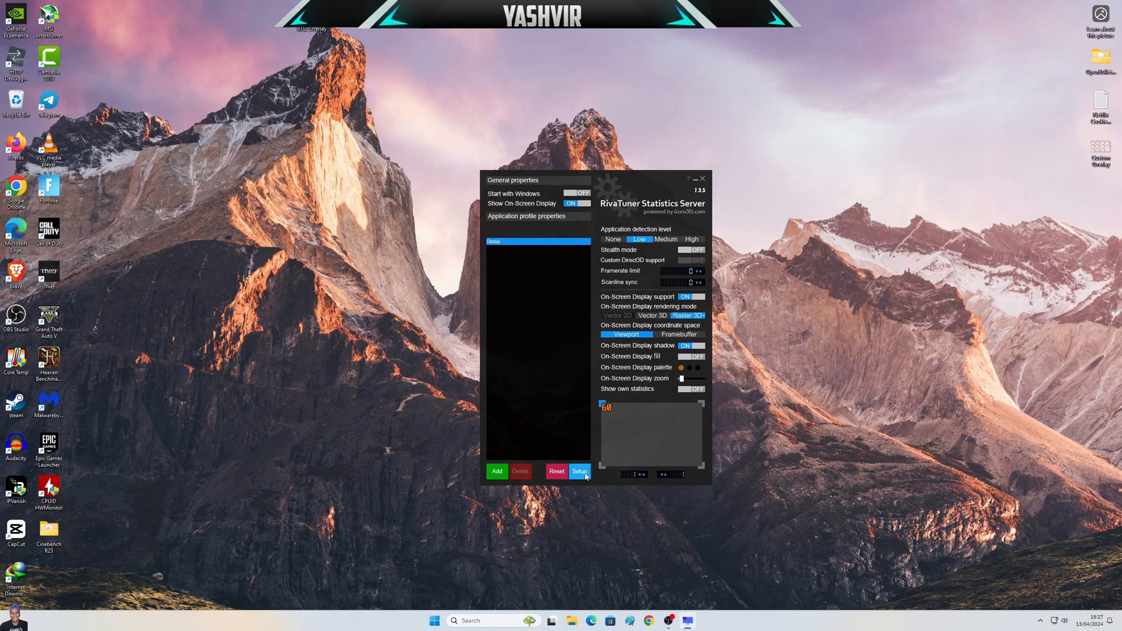
Briefly view the RTSS setup properties, close them unchanged and dismiss the RTSS window.
click(579, 471)
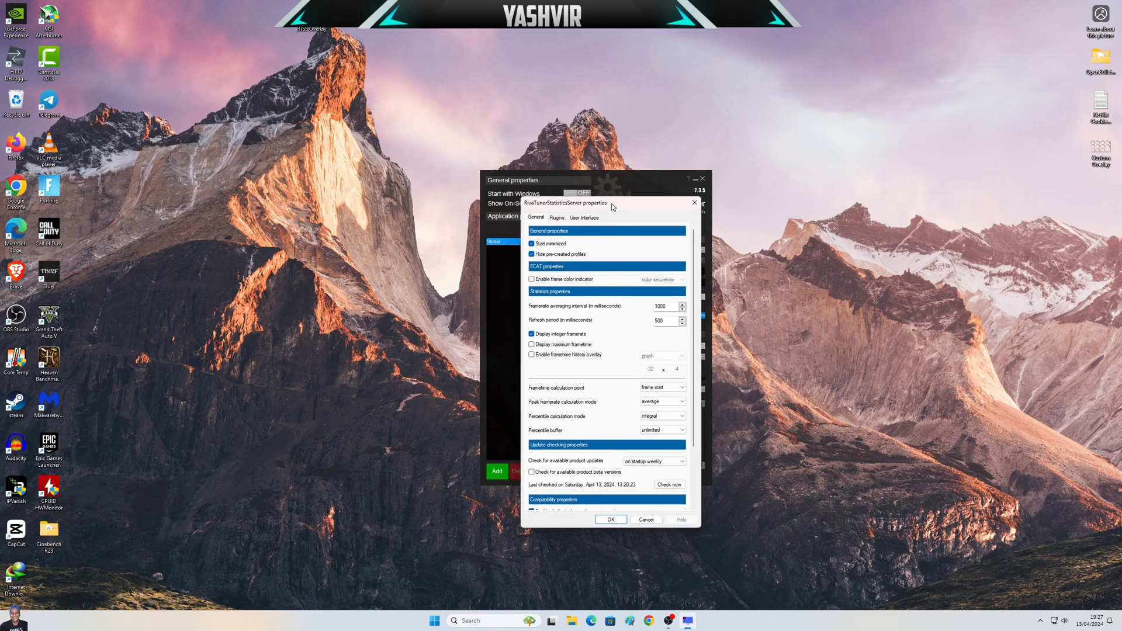
click(693, 202)
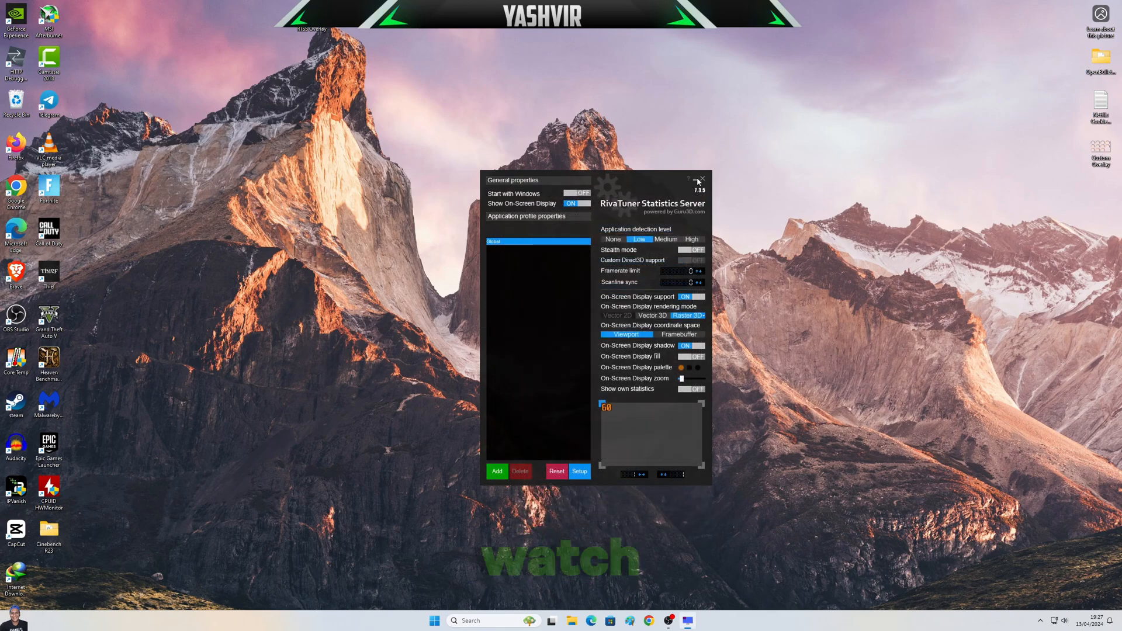
click(702, 180)
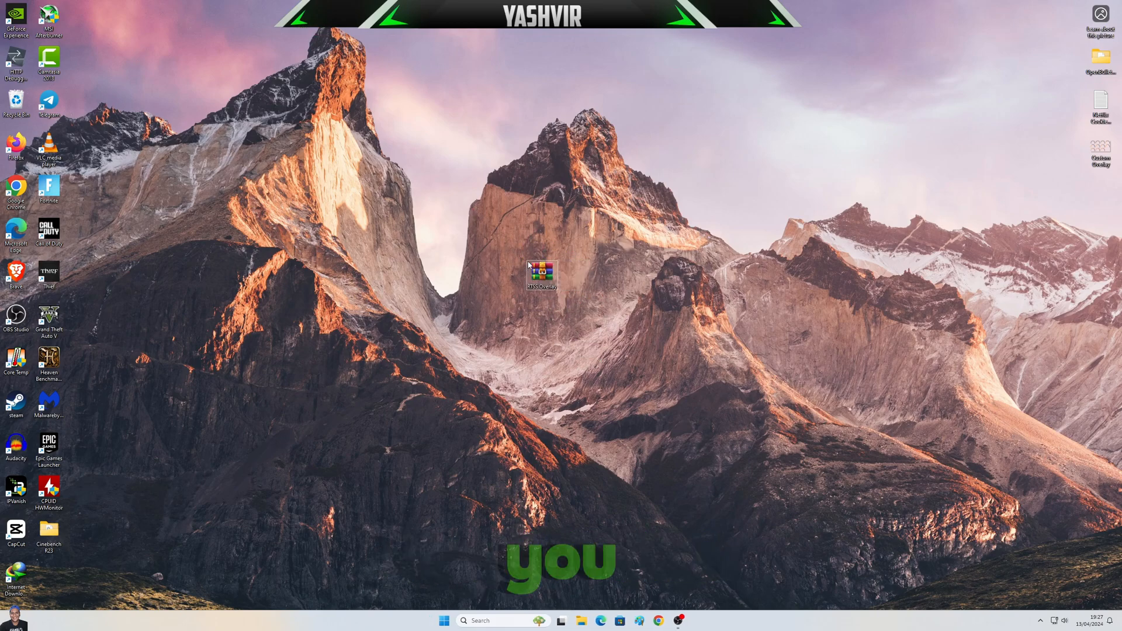
mouse_move(541, 273)
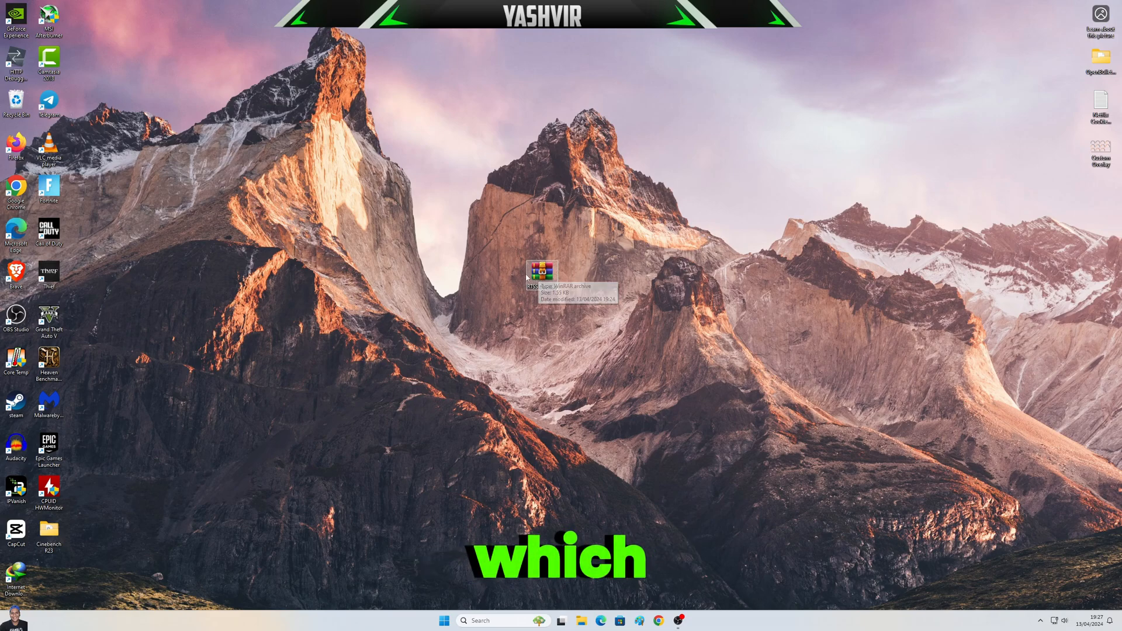
Extract the desktop overlay archive into an 'RTSS Overlay' folder via WinRAR.
drag(542, 273, 564, 197)
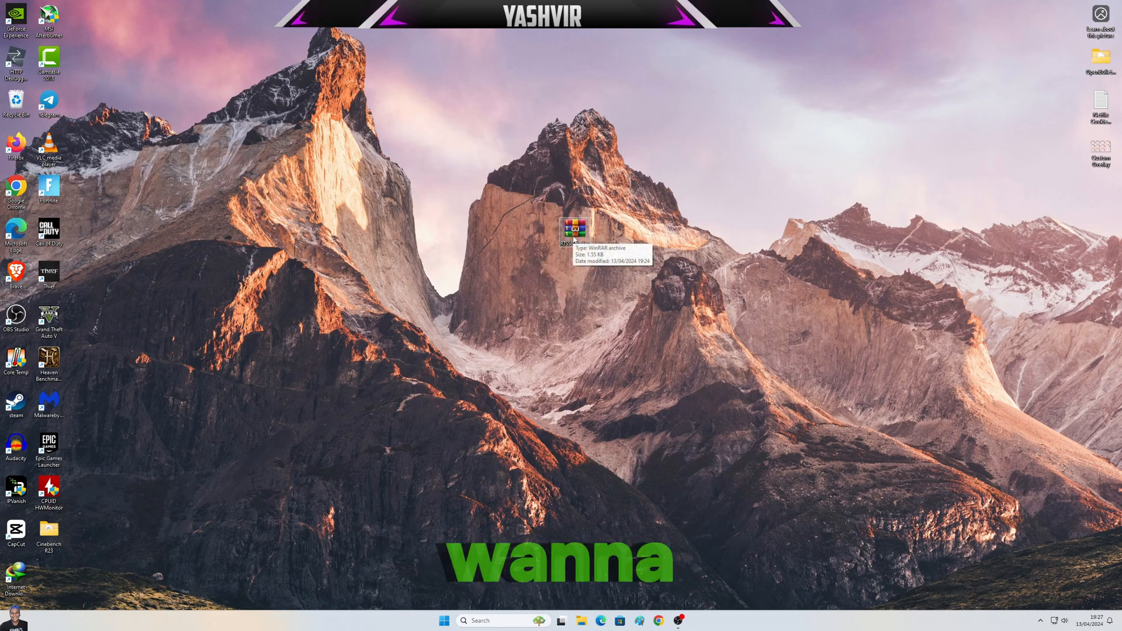
right_click(573, 230)
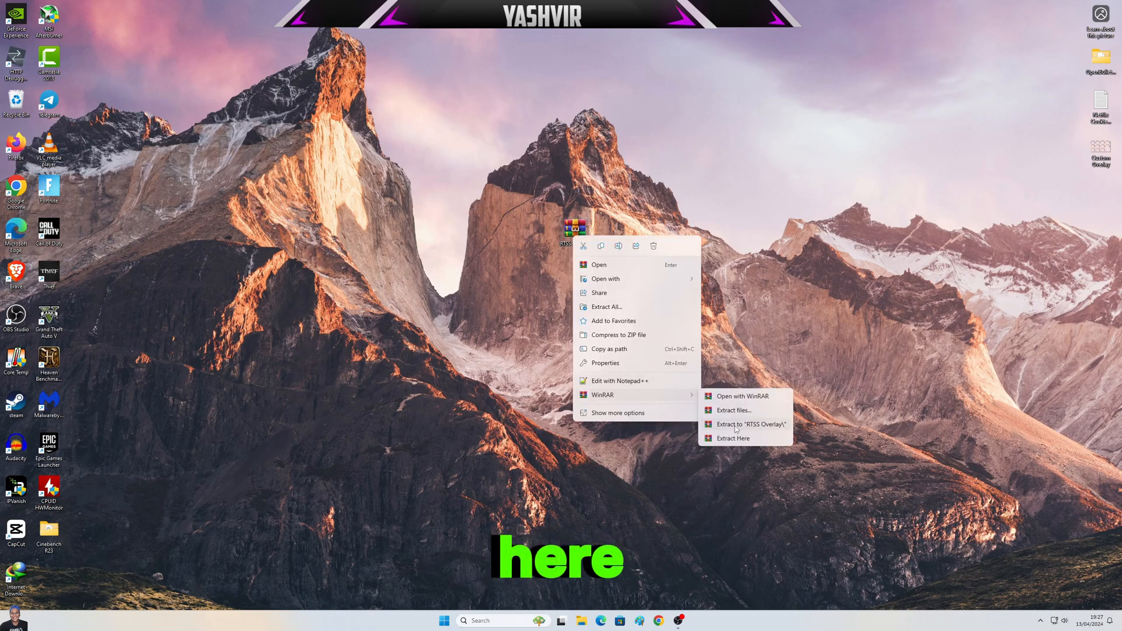
click(733, 438)
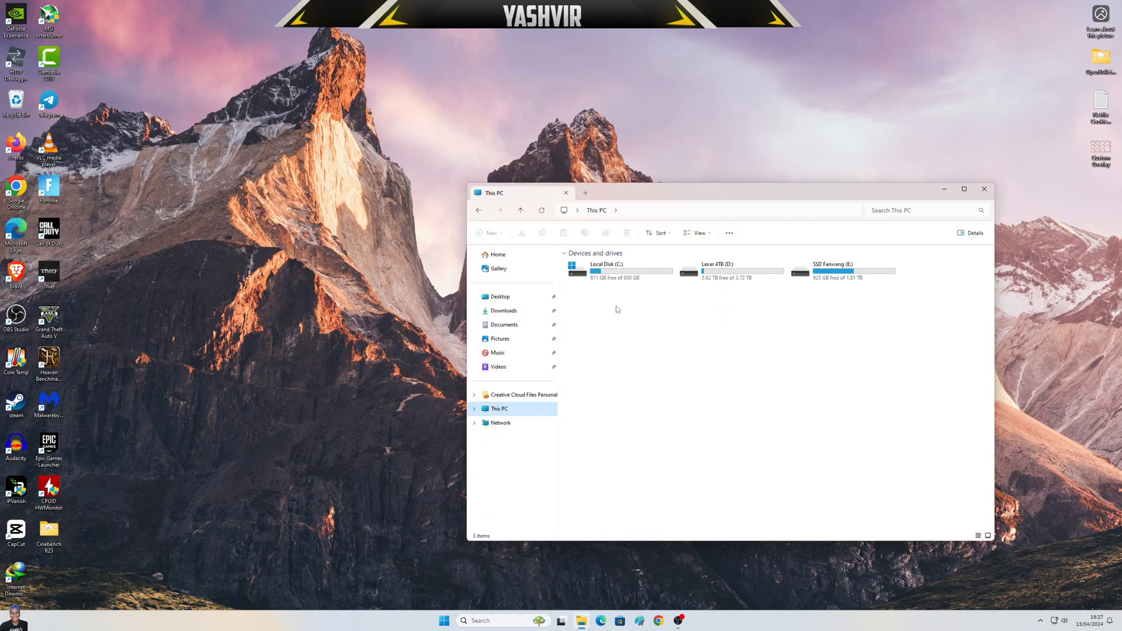
Move the overlay file into C:\Program Files (x86)\RivaTuner Statistics Server\Plugins\Client\Overlays, granting administrator permission.
double_click(606, 264)
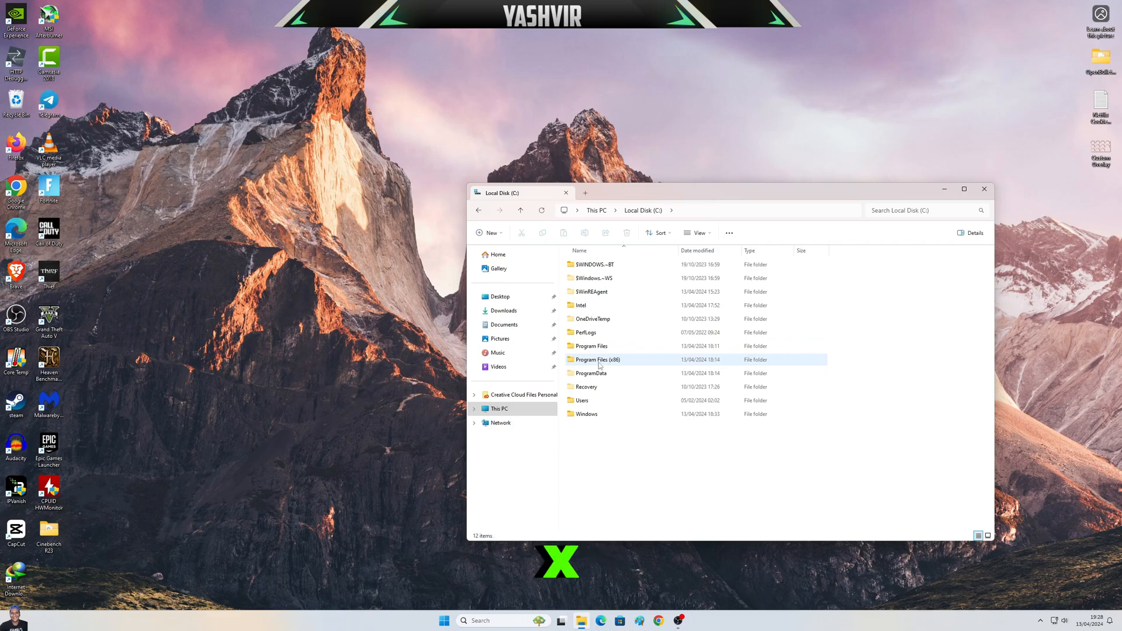
double_click(597, 359)
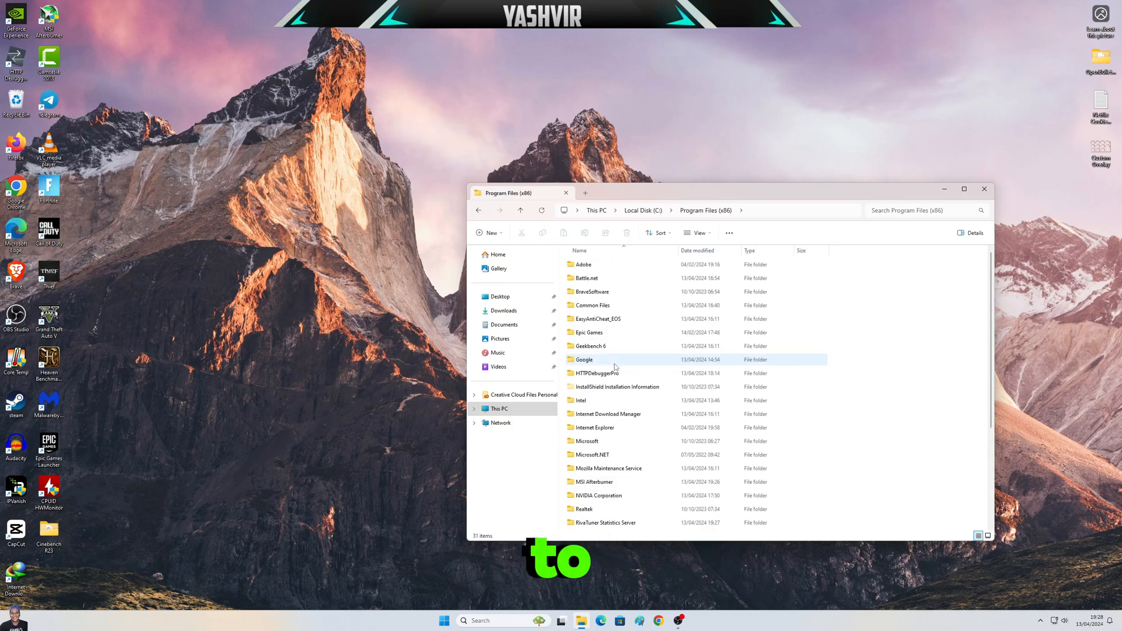
mouse_move(604, 441)
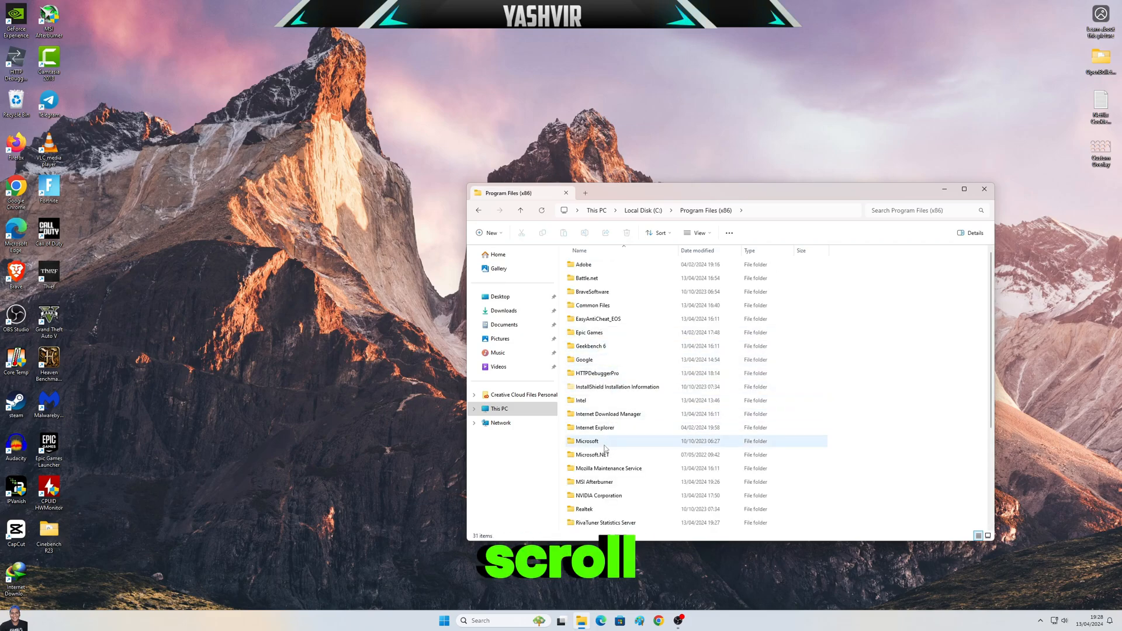
scroll(down, 3)
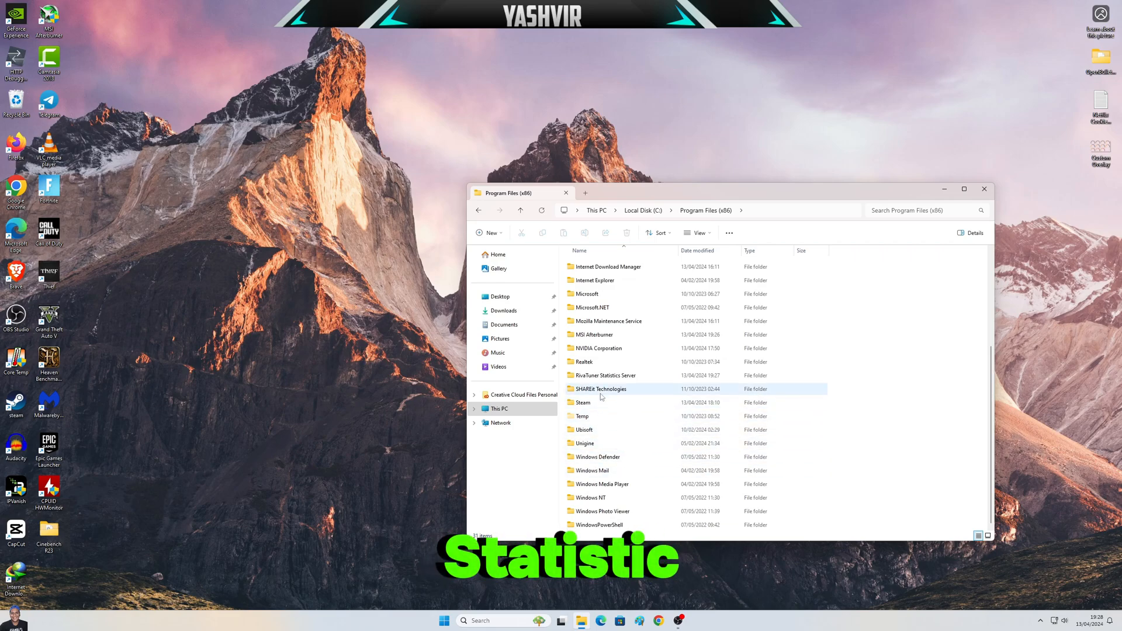
click(606, 376)
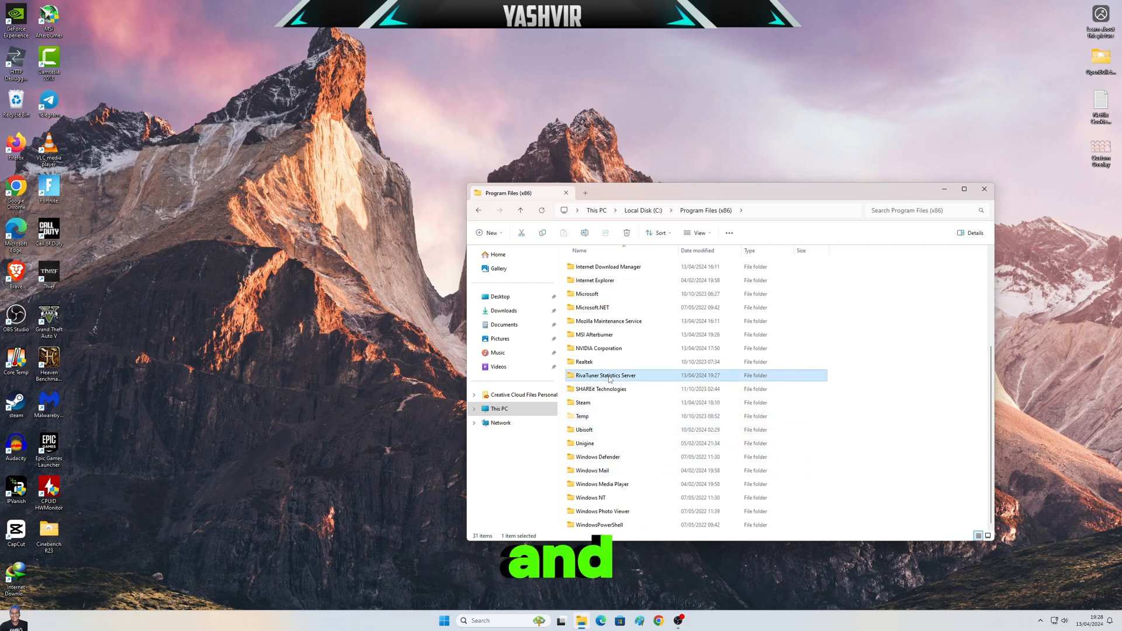
double_click(605, 376)
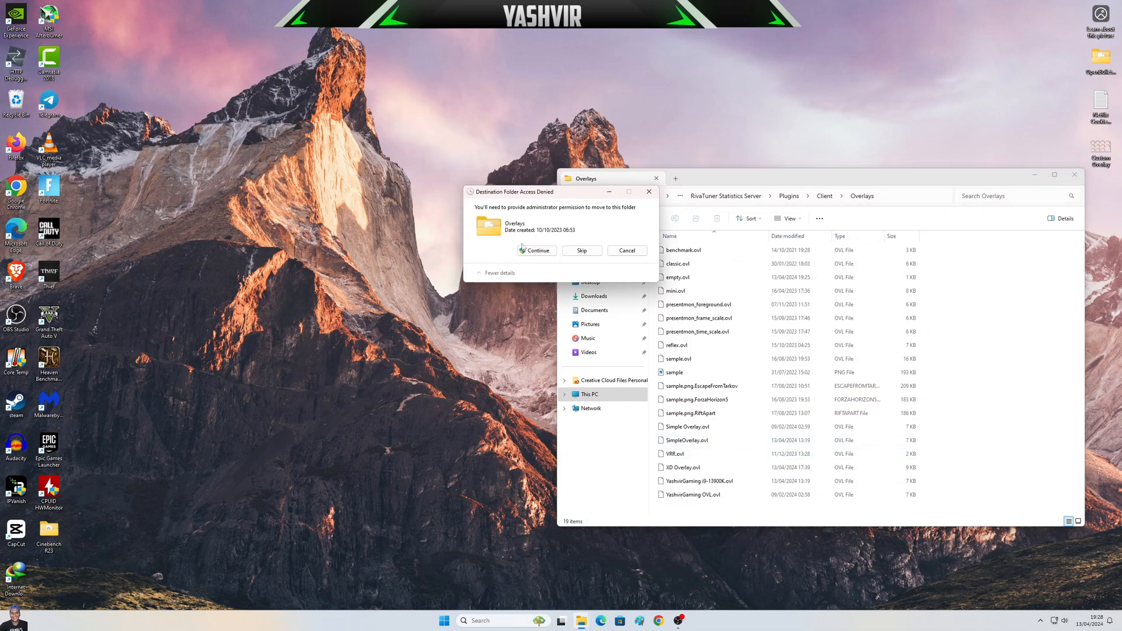
click(536, 250)
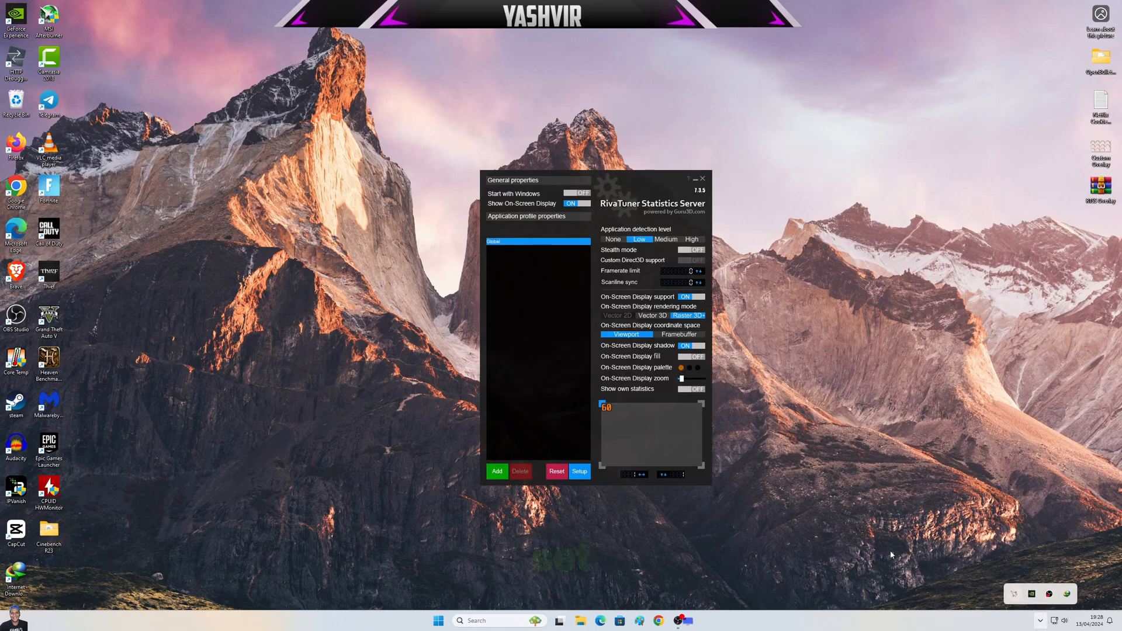
Confirm the RTSS properties with OK and restart the server to apply the changes.
click(579, 471)
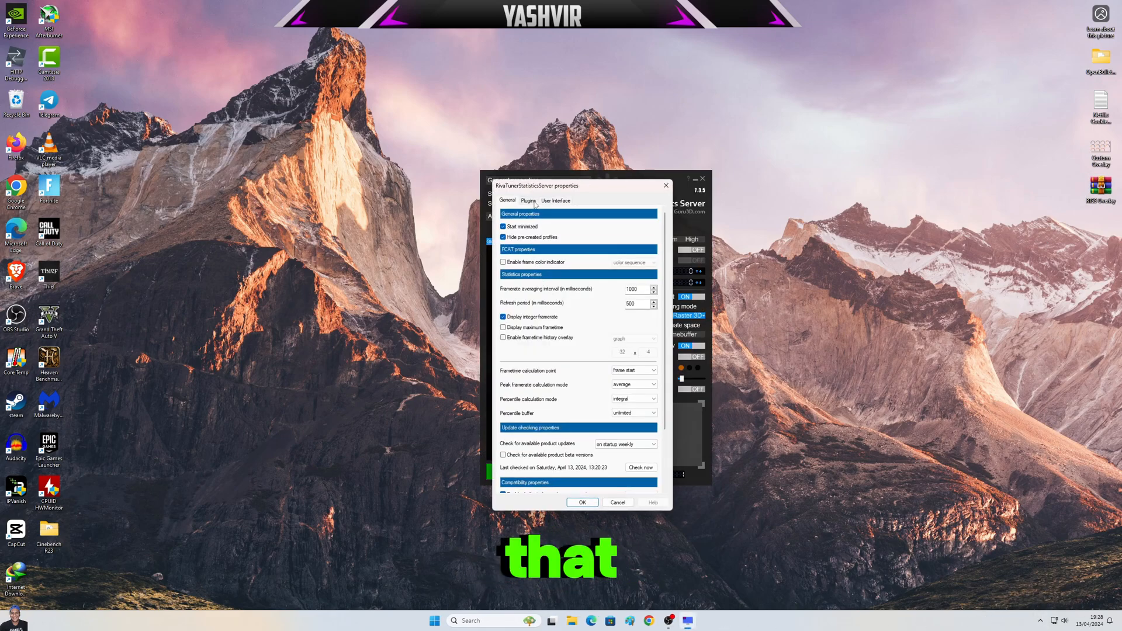
scroll(down, 3)
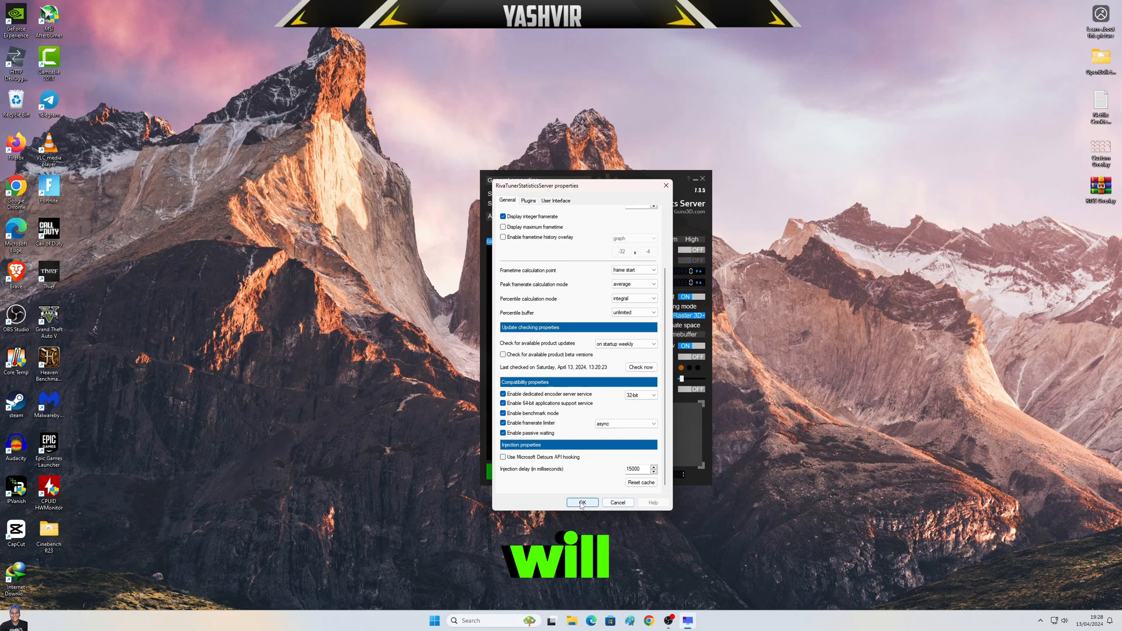
click(582, 502)
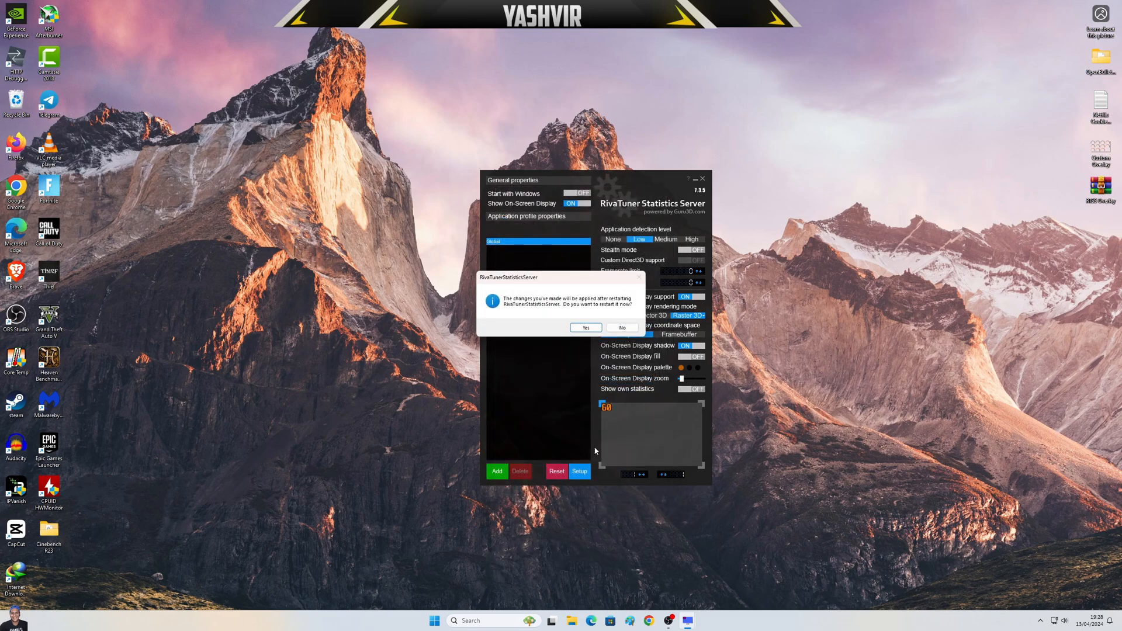
click(586, 327)
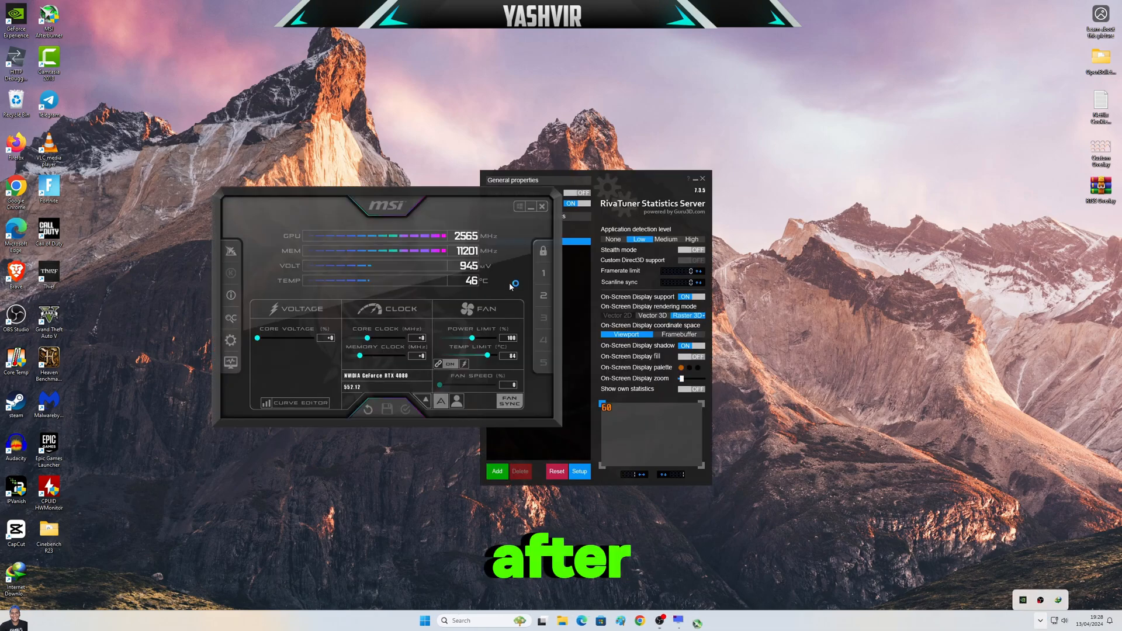
Enable the OverlayEditor.dll plugin in RTSS Plugins and launch its overlay editor.
click(579, 471)
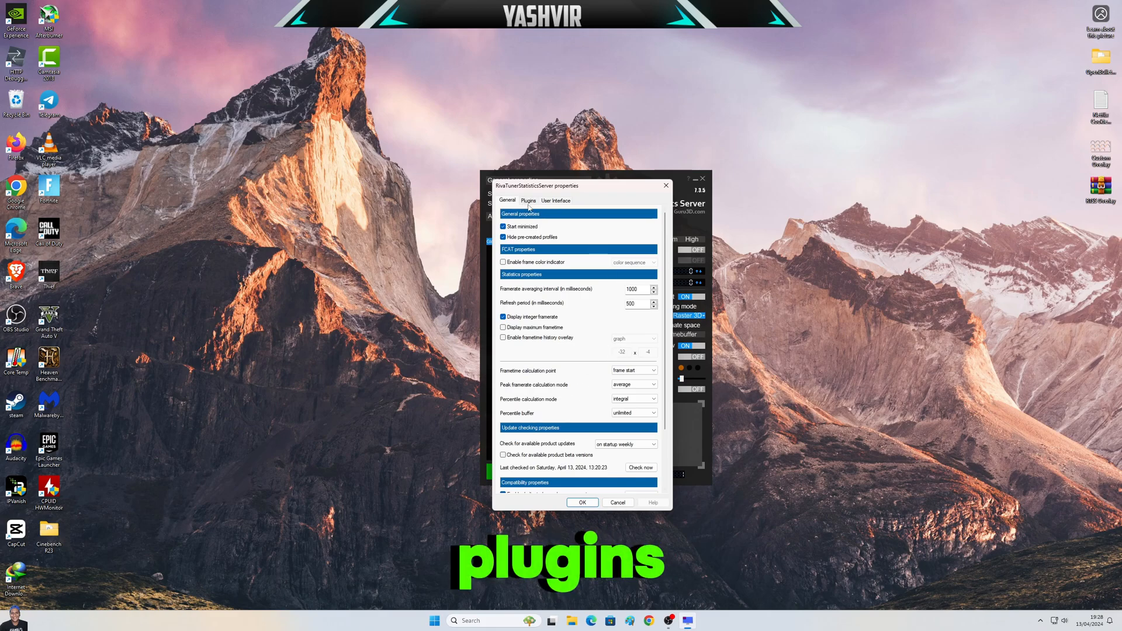
click(528, 199)
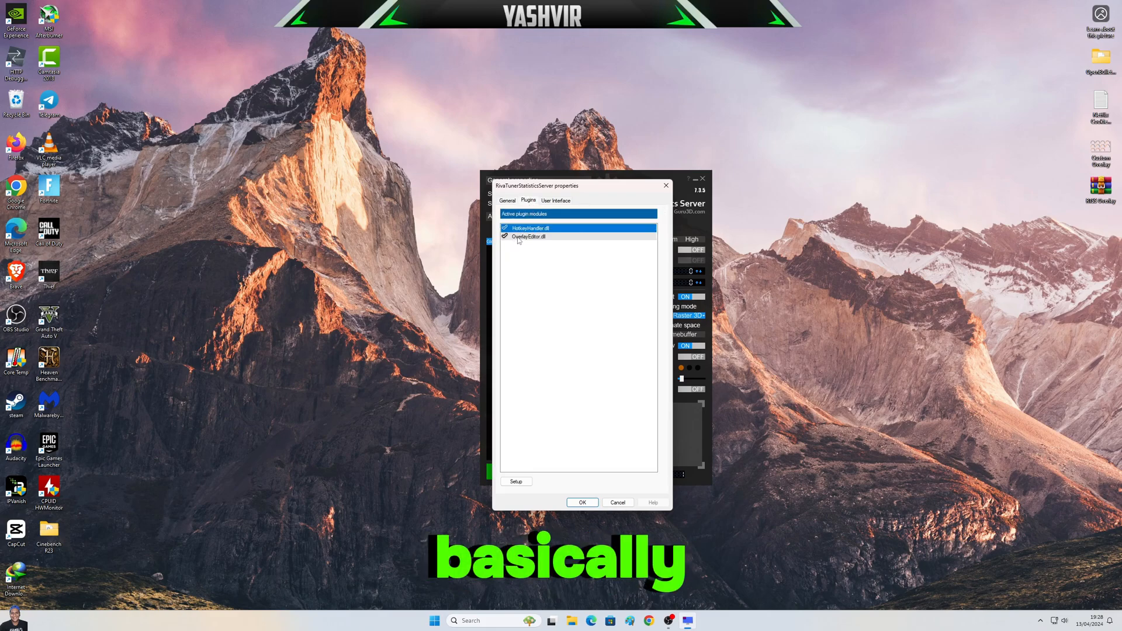
click(529, 236)
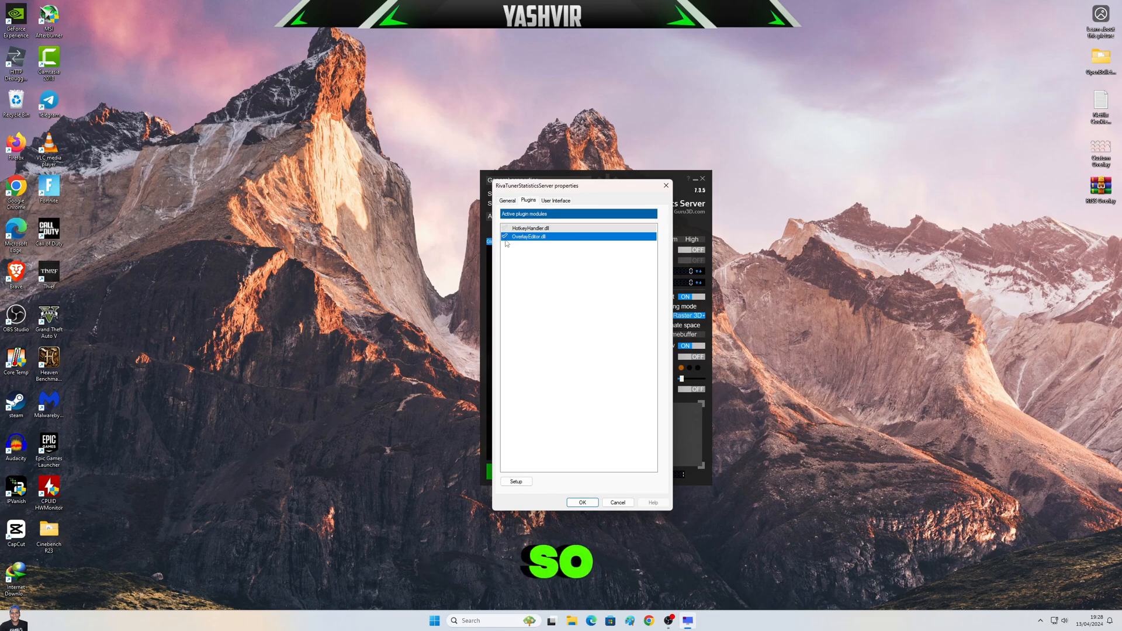
click(505, 237)
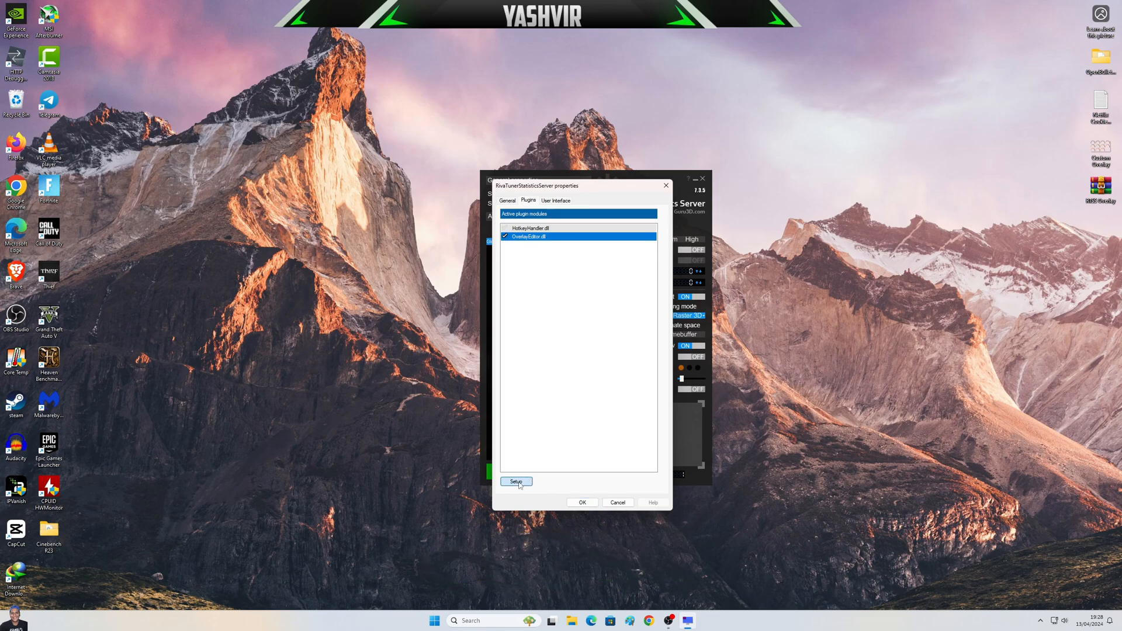
click(517, 481)
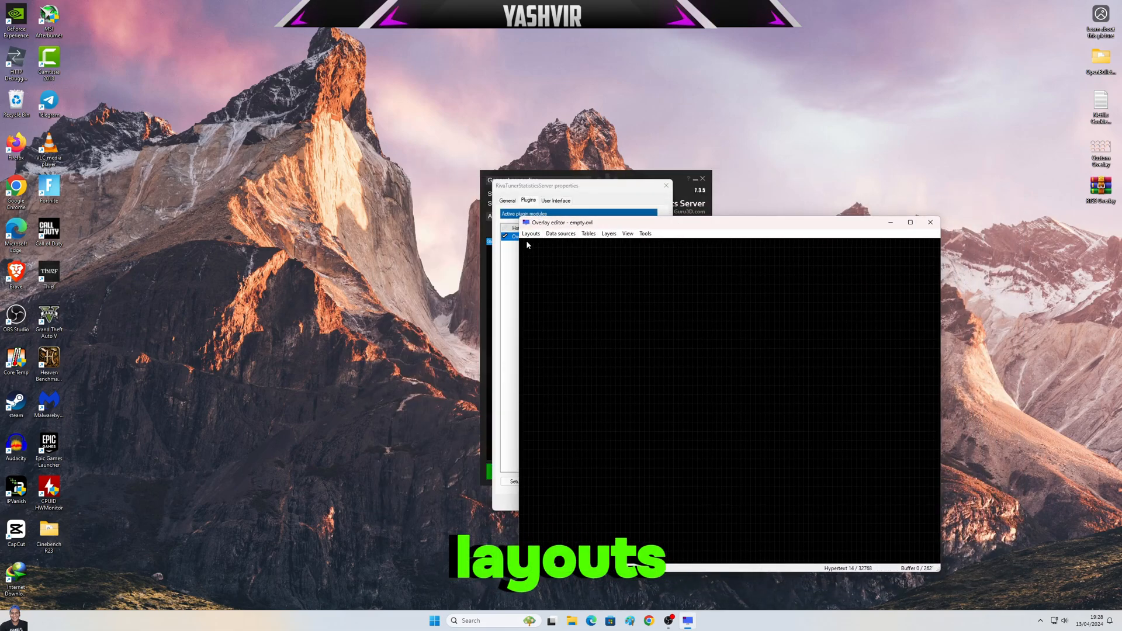
Set the layout's embedded image to sample.png from the Overlays folder and confirm the properties.
click(530, 234)
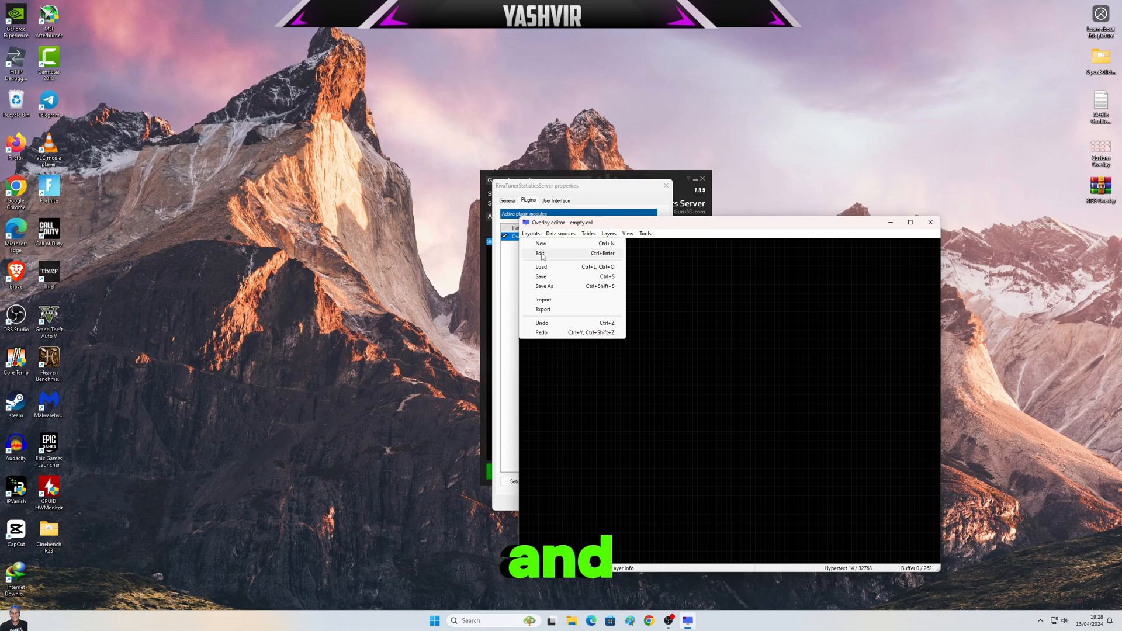
click(541, 253)
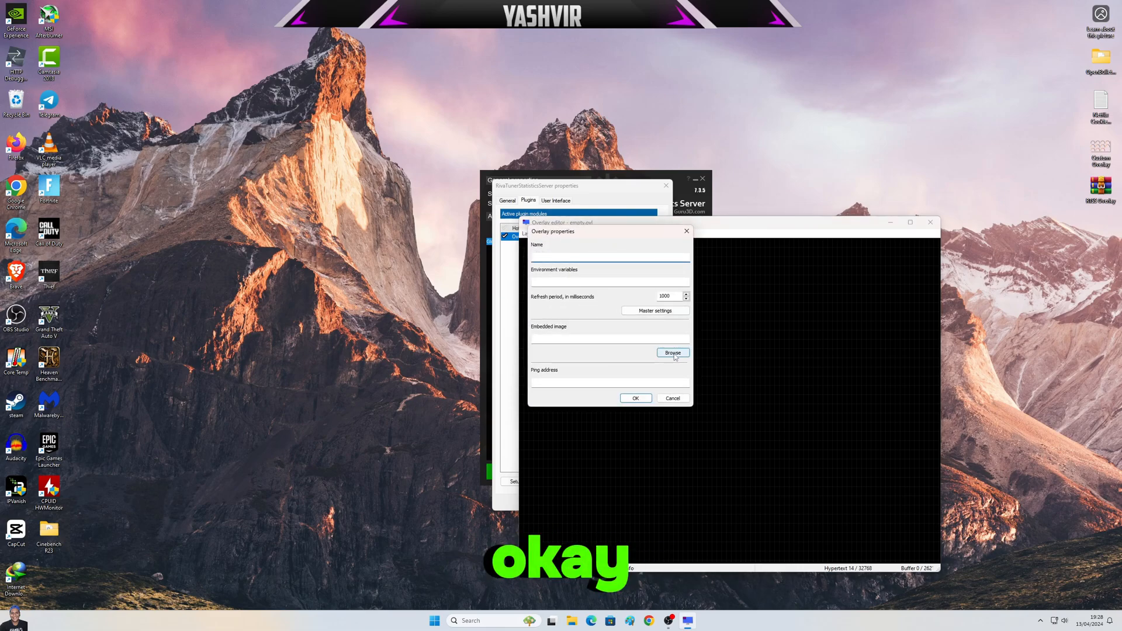
click(671, 352)
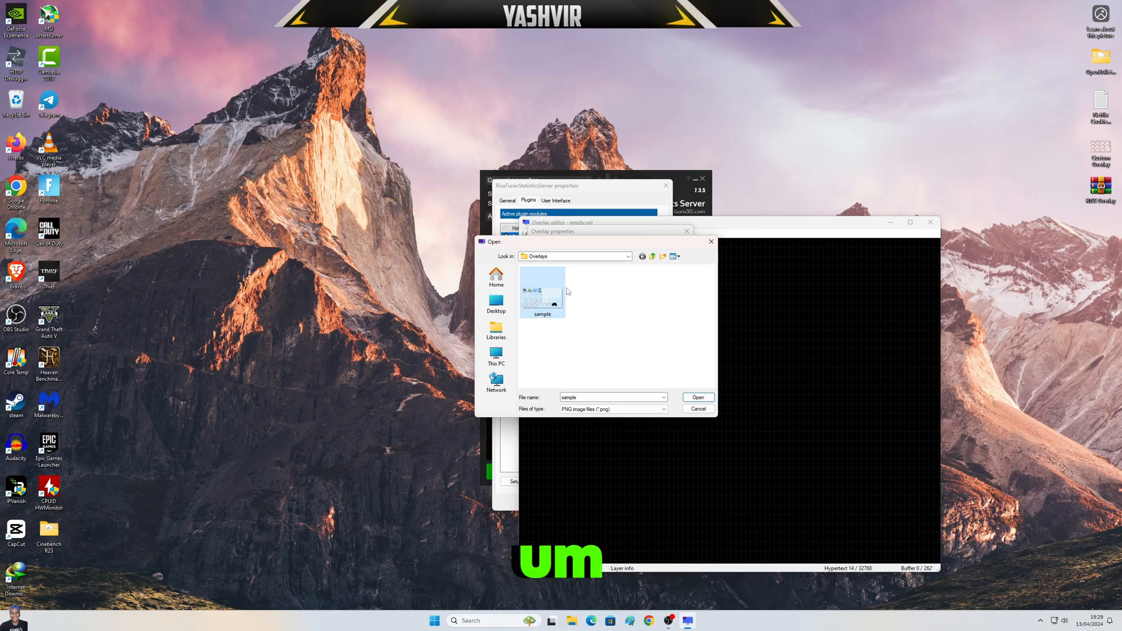
click(653, 256)
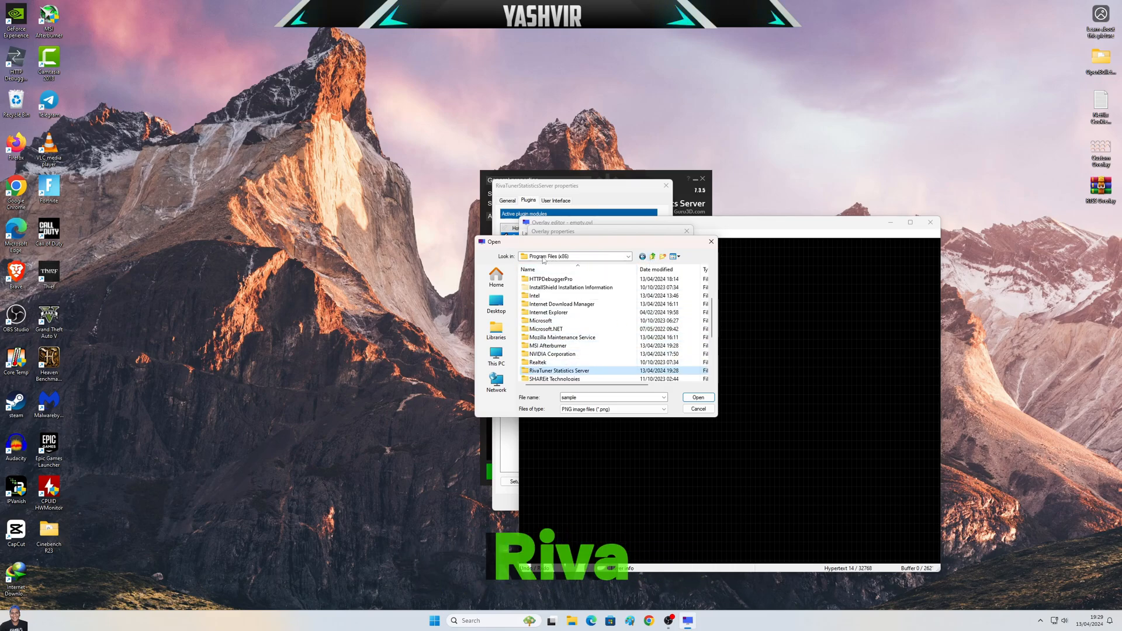
double_click(558, 371)
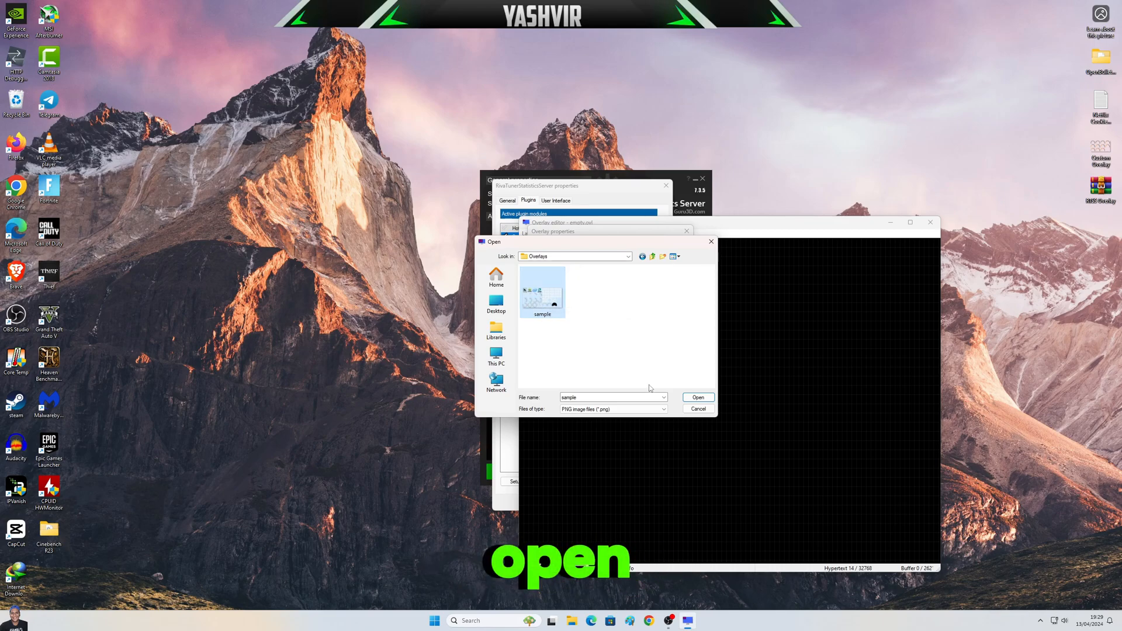
click(697, 398)
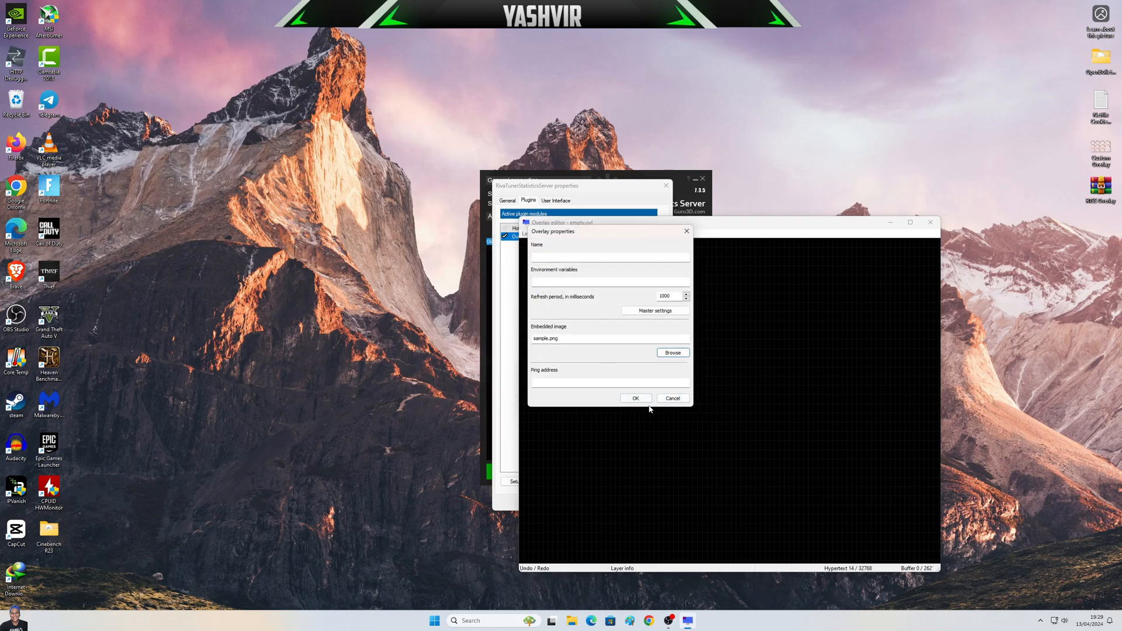
click(635, 398)
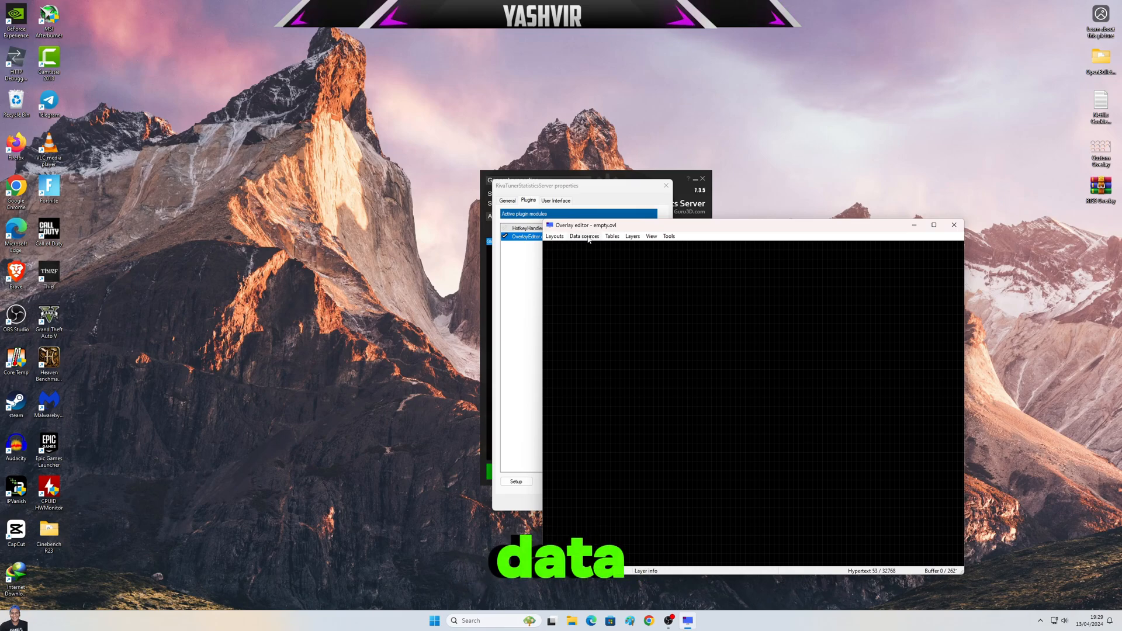
Add MSI Afterburner's GPU, CPU, RAM and framerate sensors as overlay data sources.
click(585, 236)
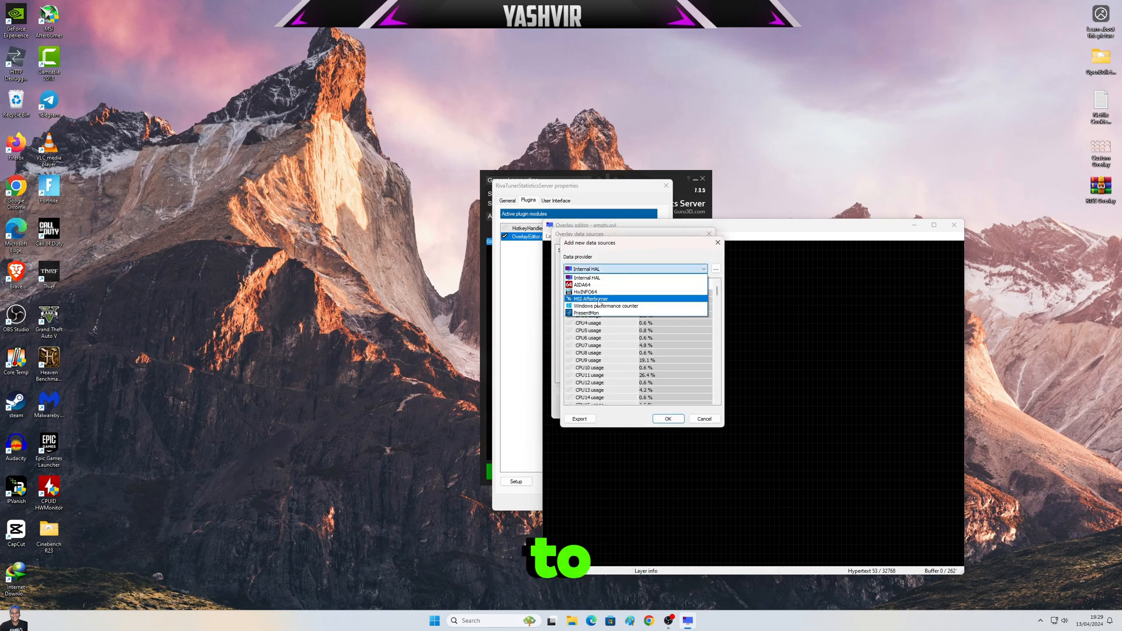
click(589, 298)
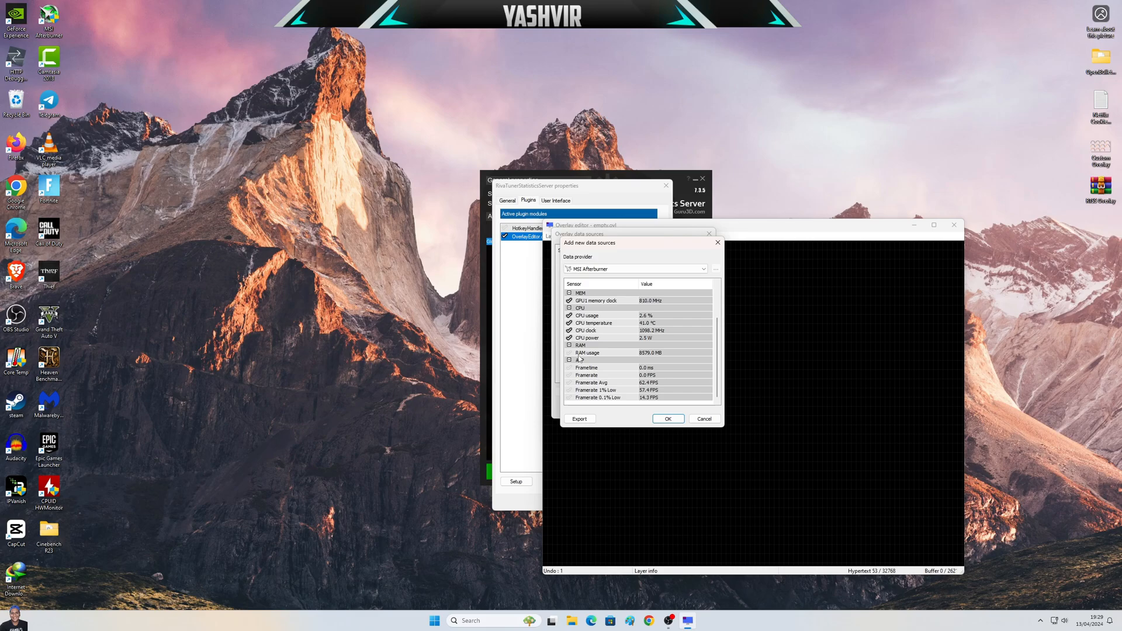
click(570, 367)
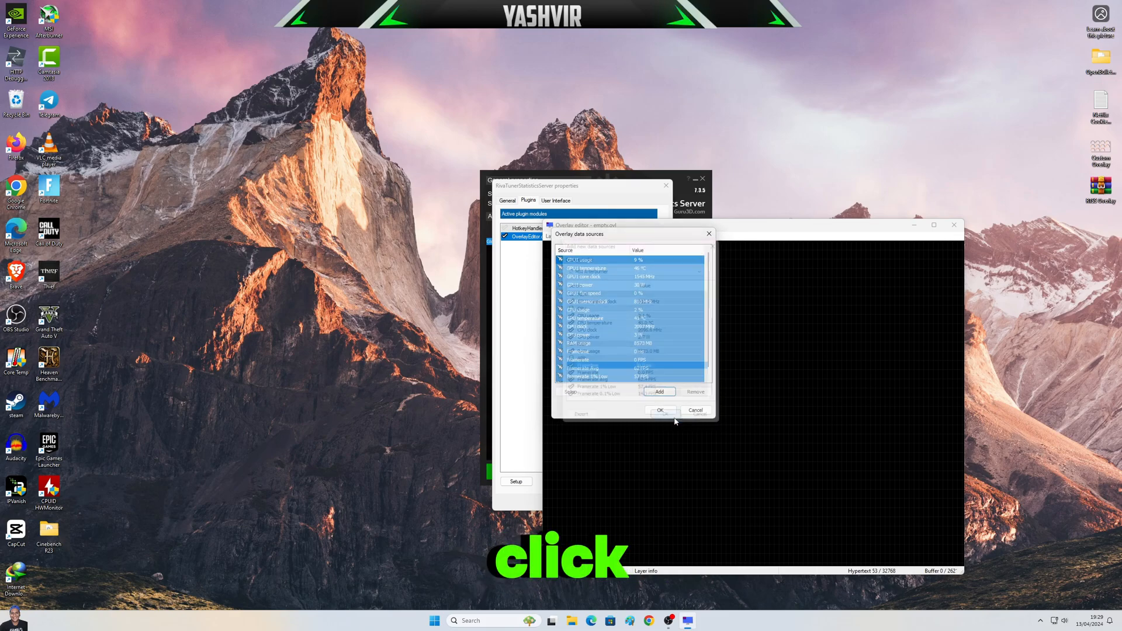
Add the Internal HAL CPU clock and RAM usage percent sensors to the data sources.
click(658, 392)
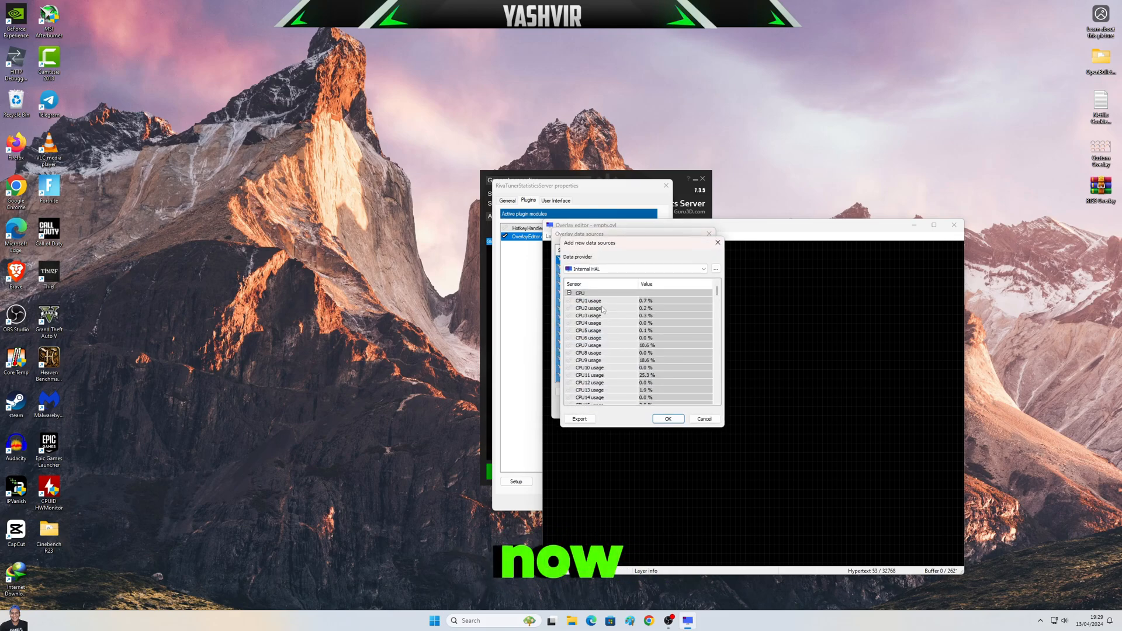
click(634, 269)
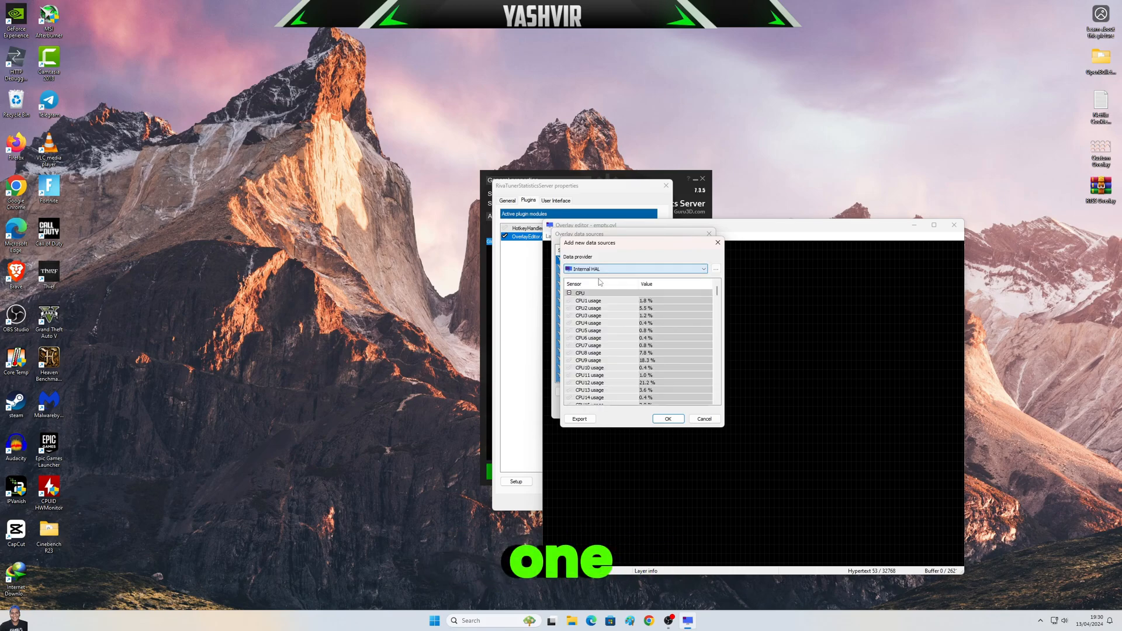
scroll(down, 3)
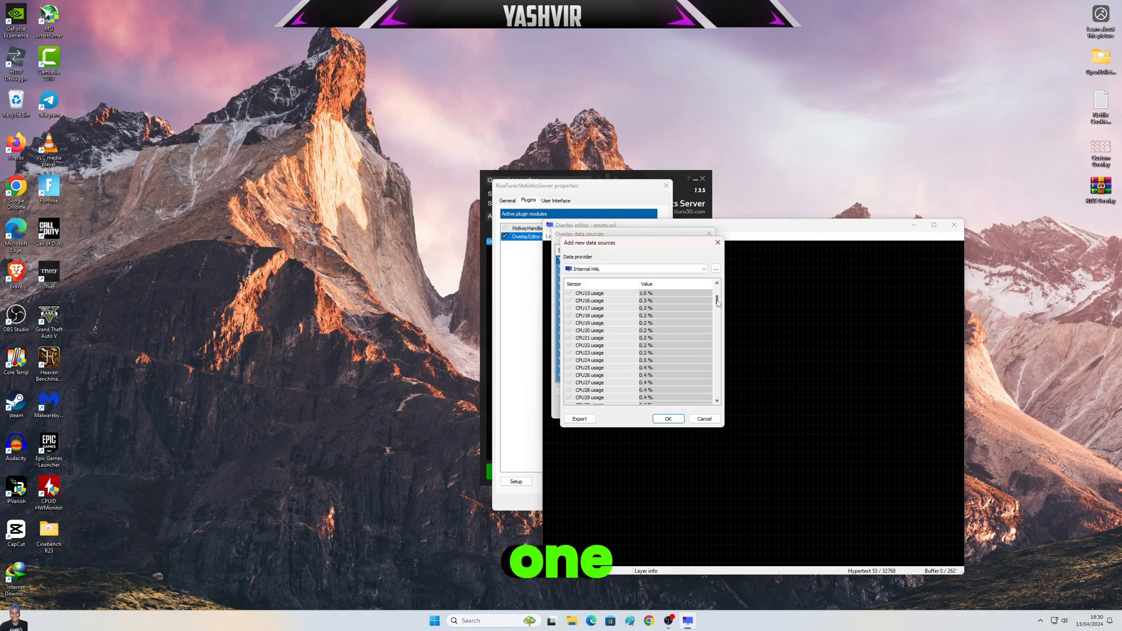
scroll(down, 3)
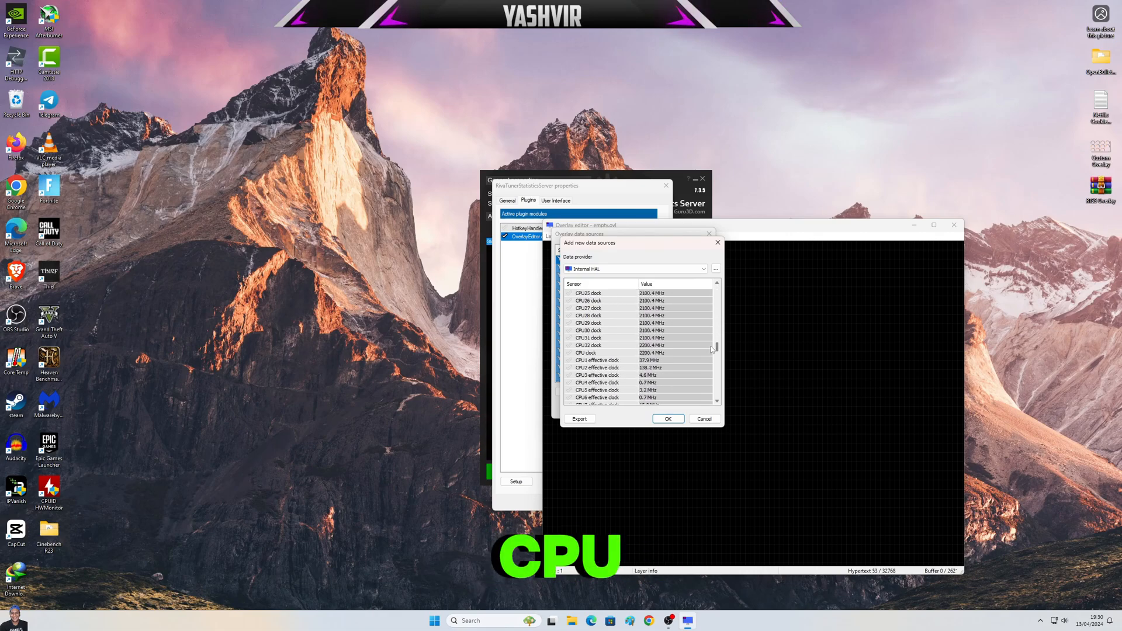
click(580, 367)
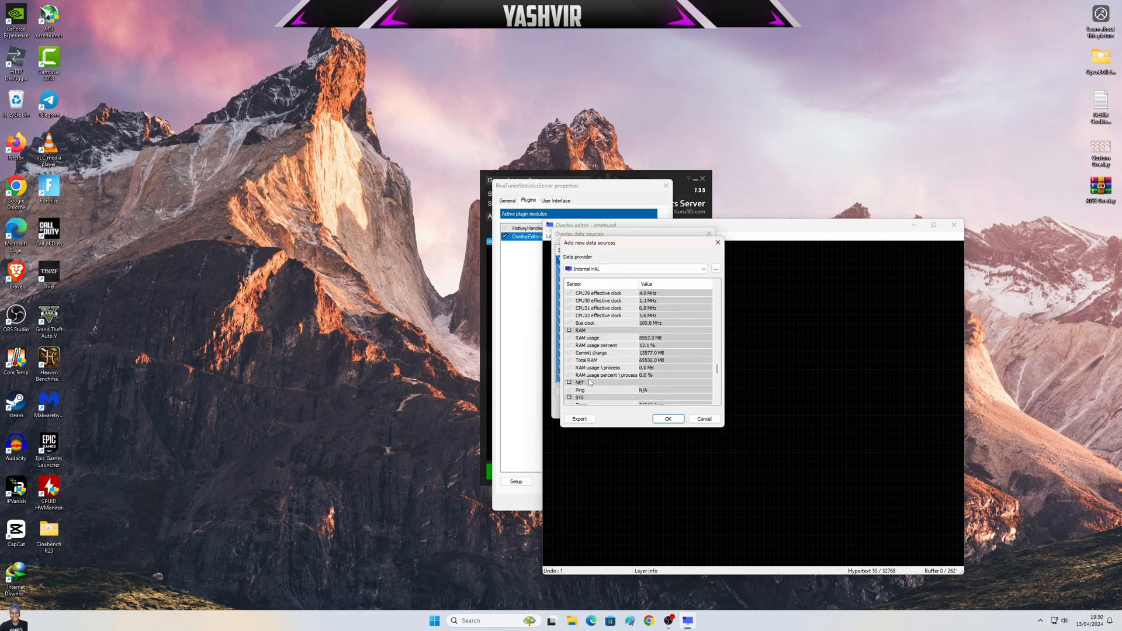
click(569, 376)
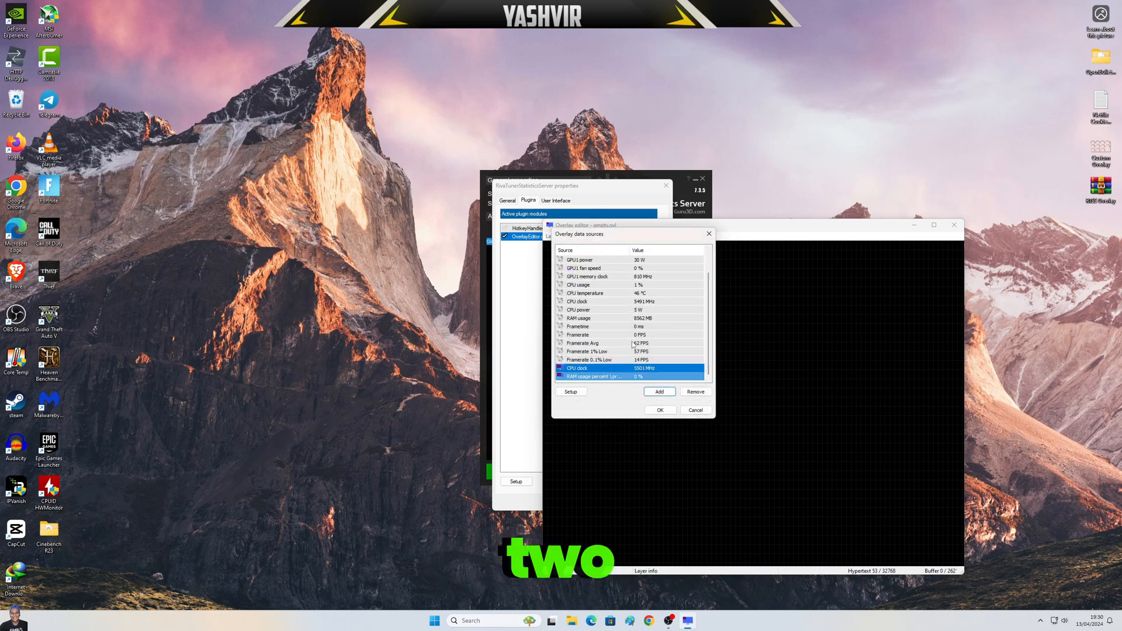
click(659, 411)
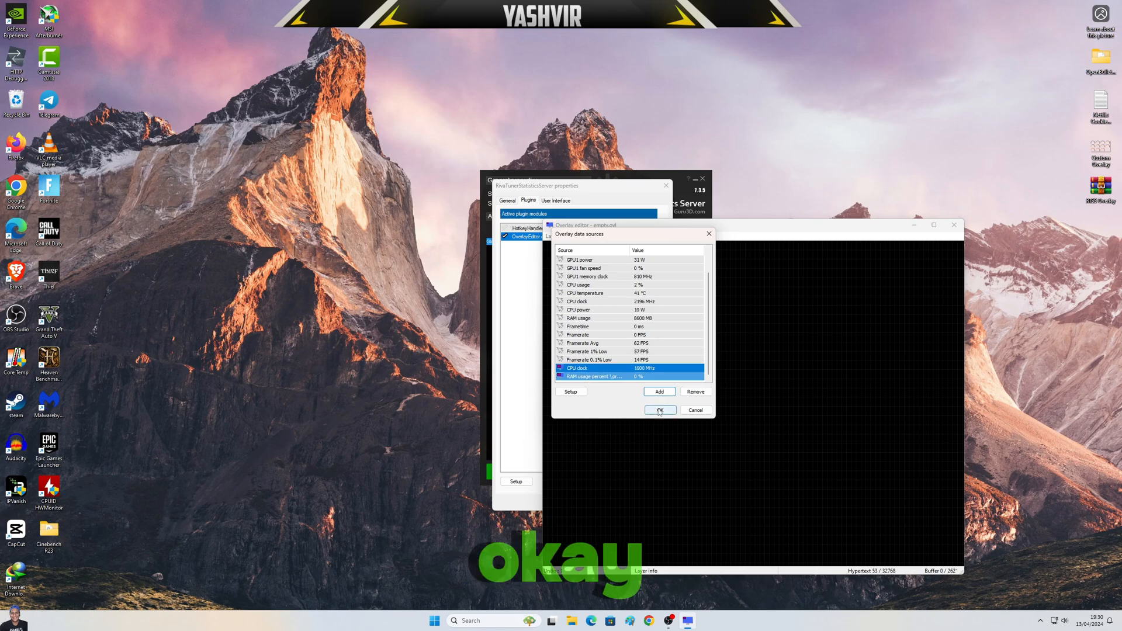
Load the YashvirGaming_April_2024.ovl layout, listing files in Details view to find it.
click(659, 411)
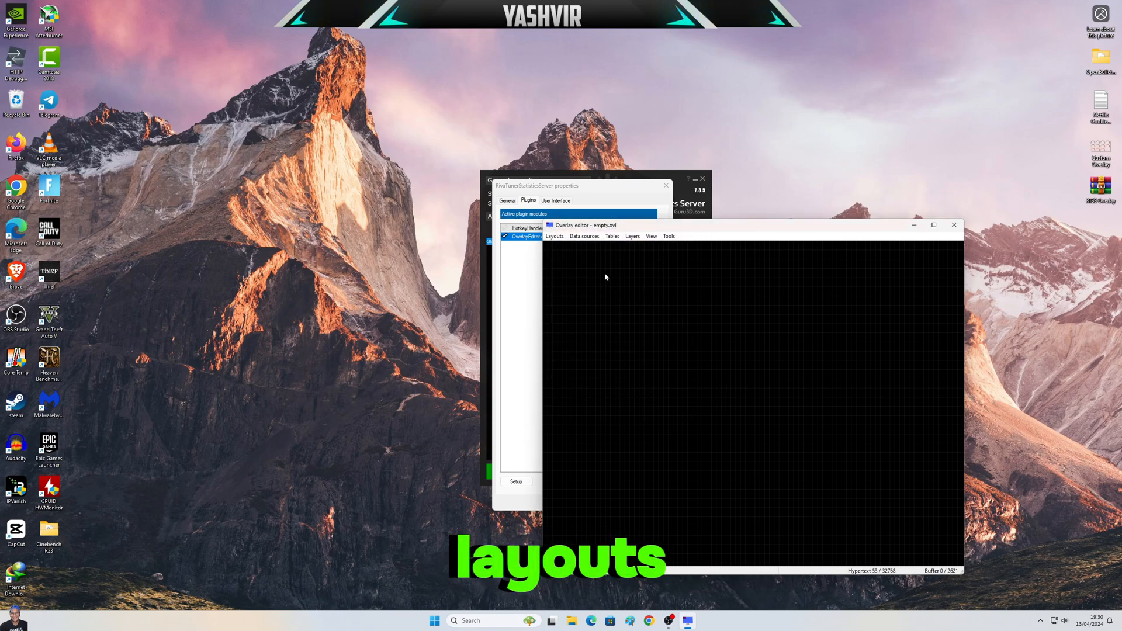
click(554, 236)
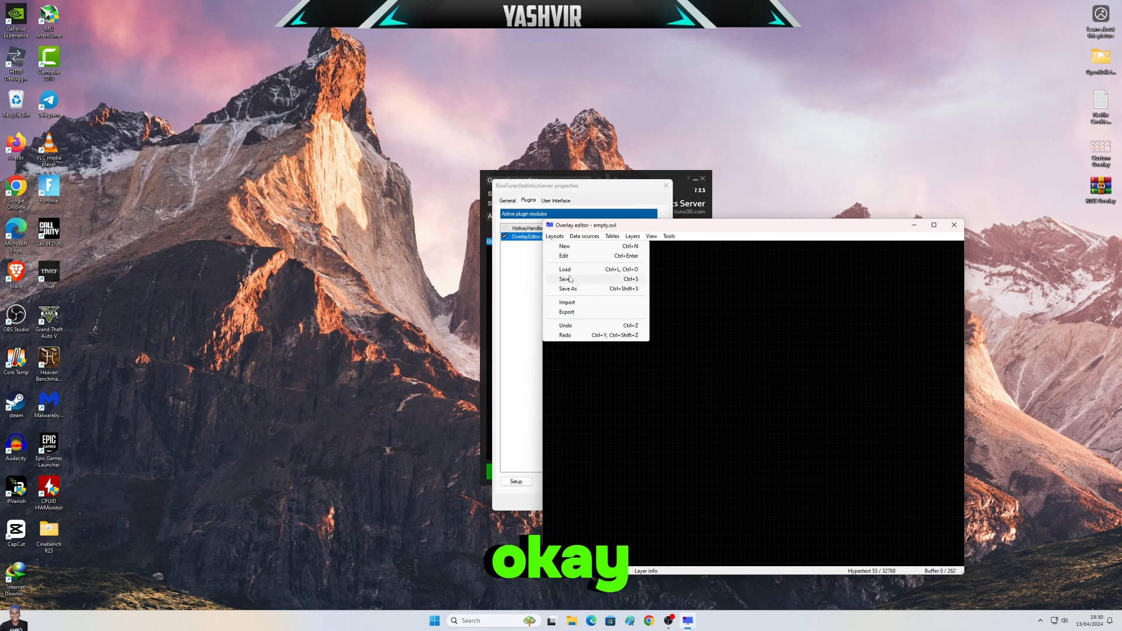
click(564, 269)
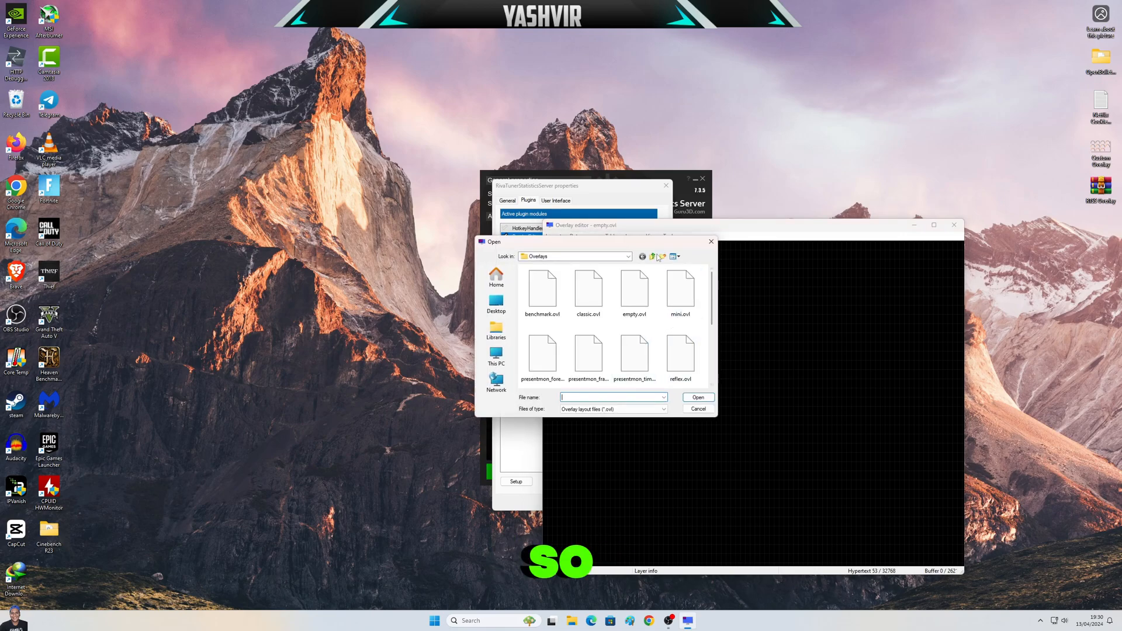
click(672, 256)
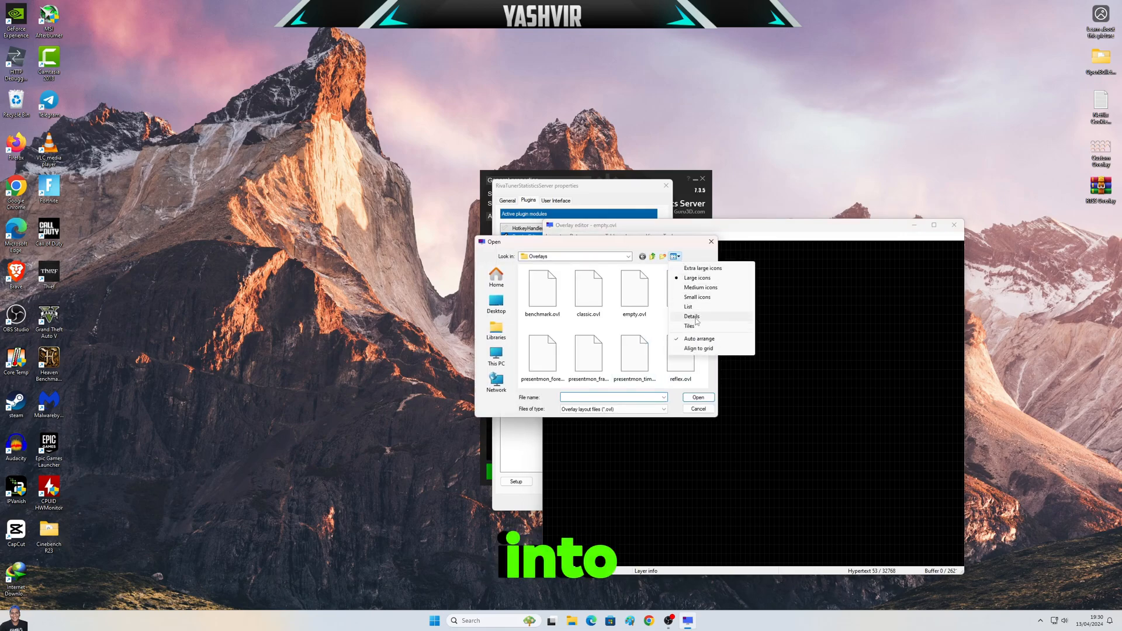
click(691, 317)
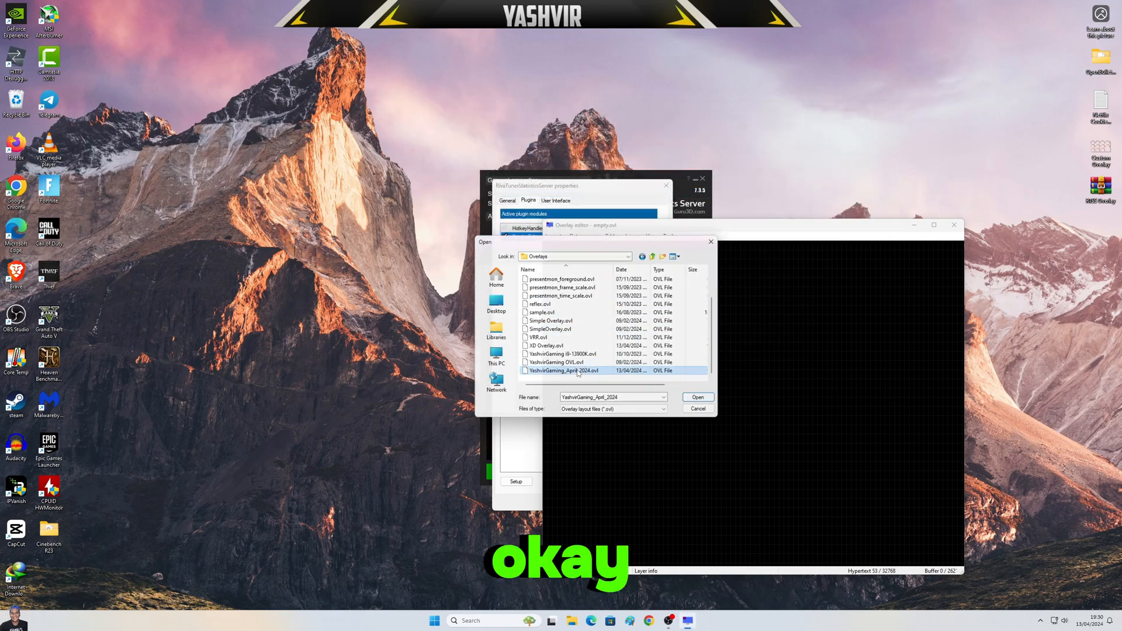
click(696, 398)
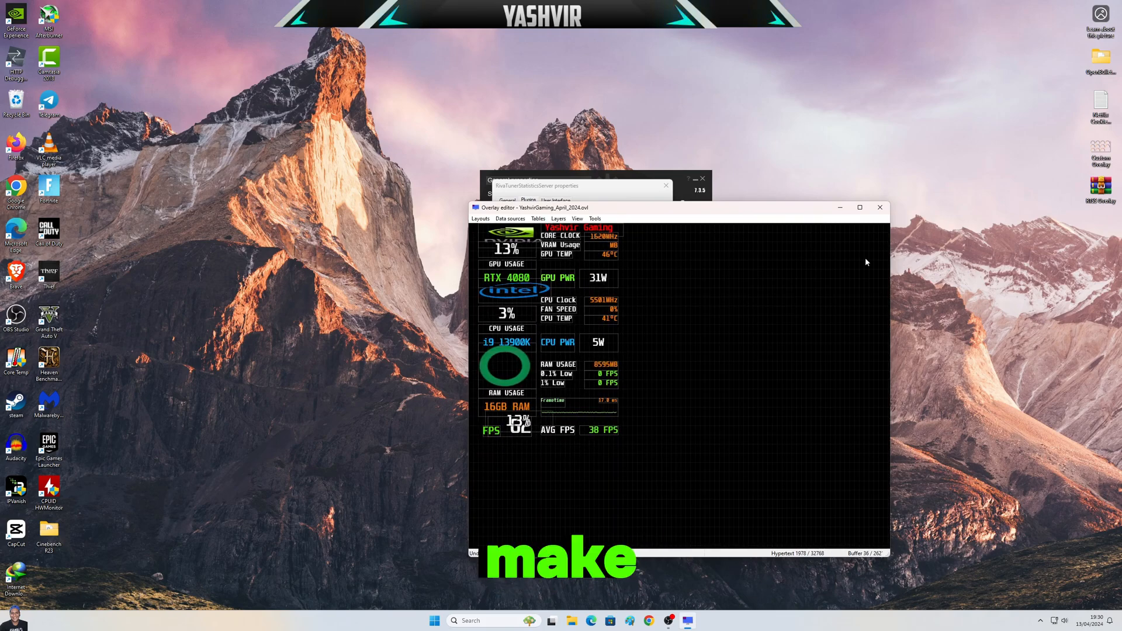
Maximize the editor and view the RAM usage ring layer's properties, cancelling without changes.
click(860, 208)
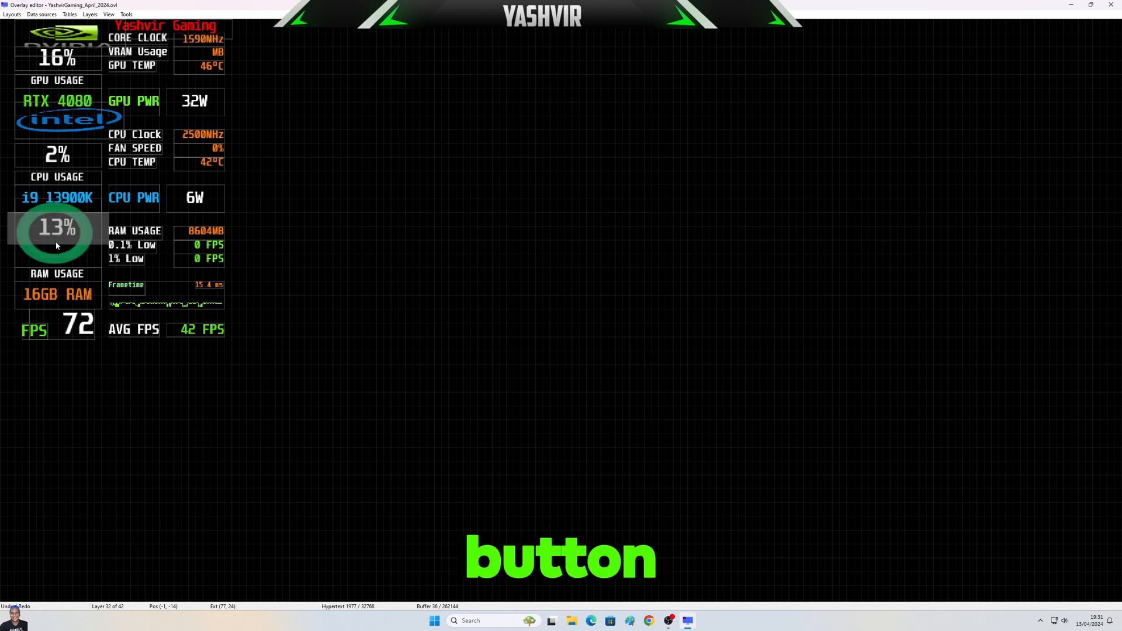
double_click(56, 228)
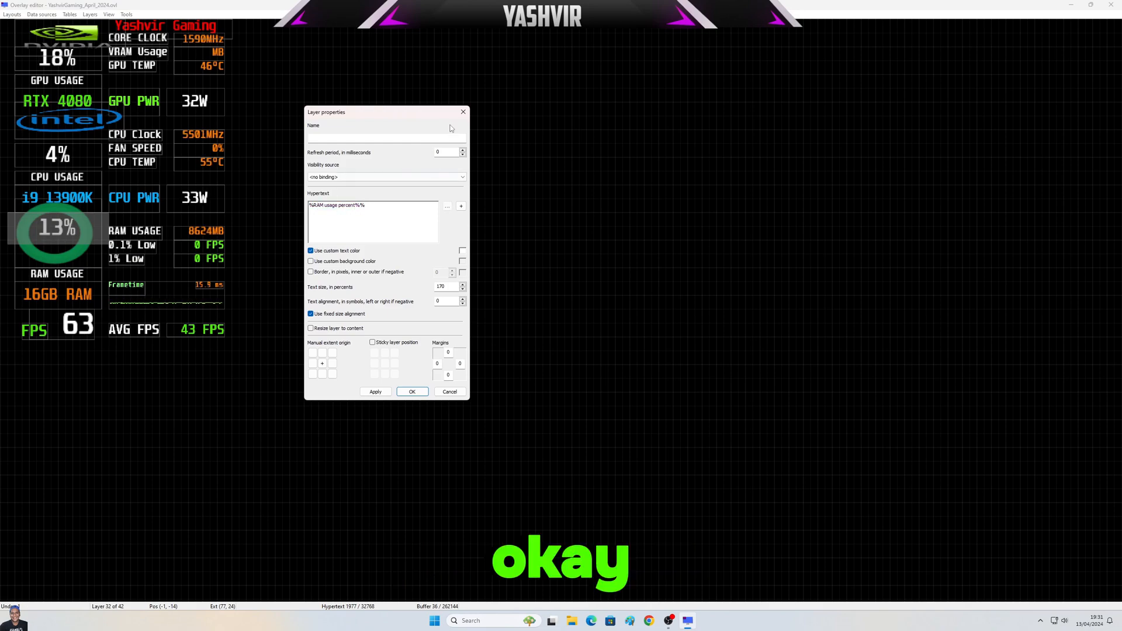
click(411, 392)
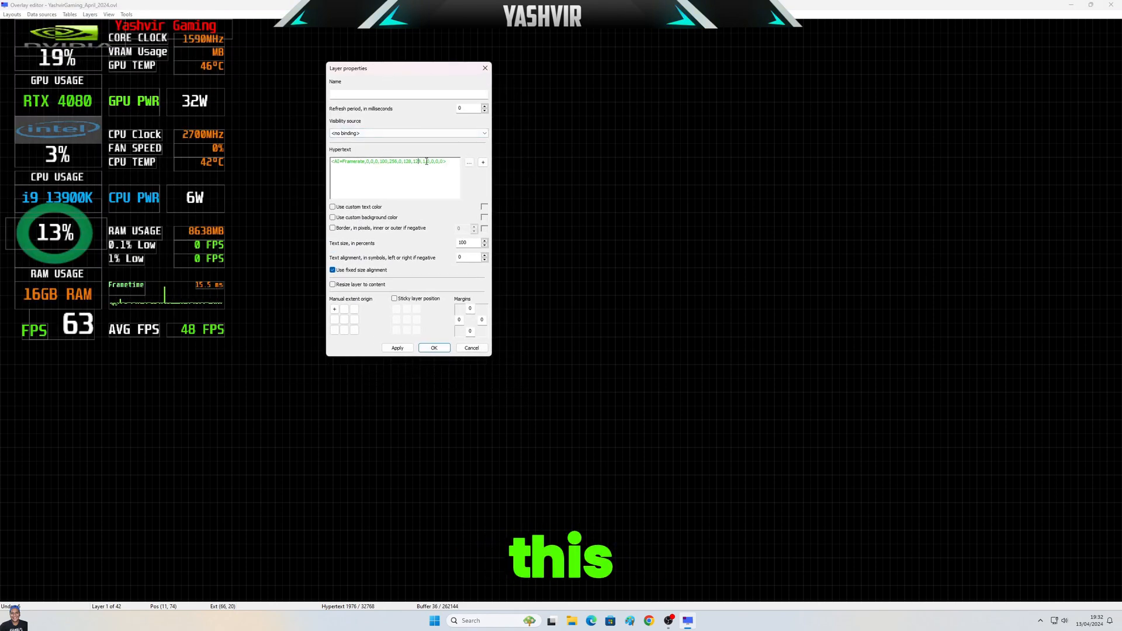
click(469, 161)
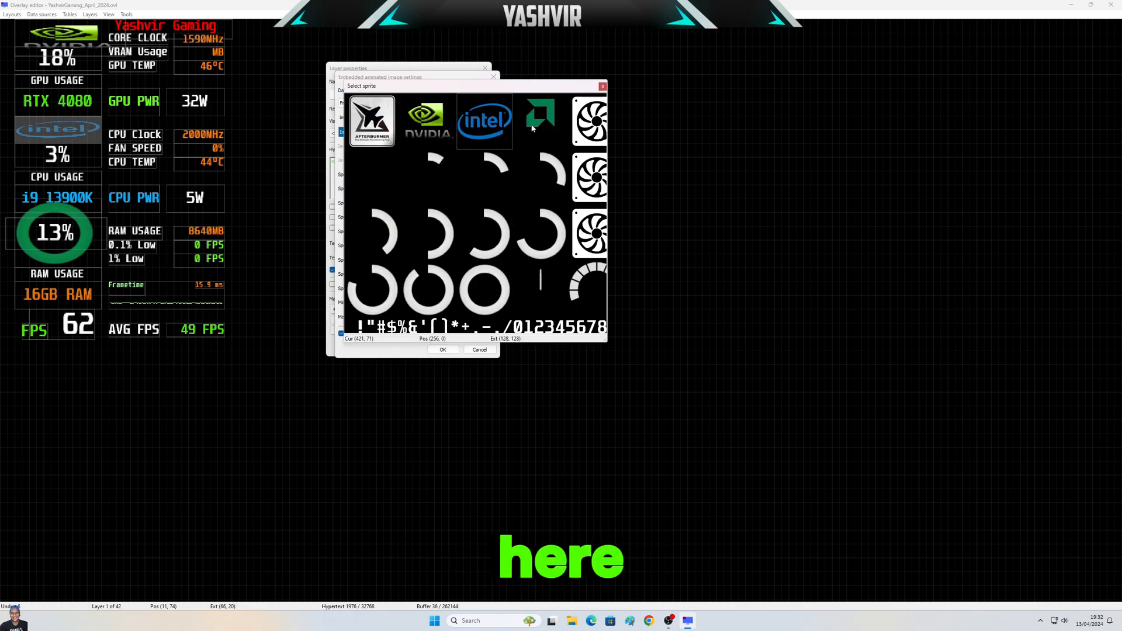
click(540, 120)
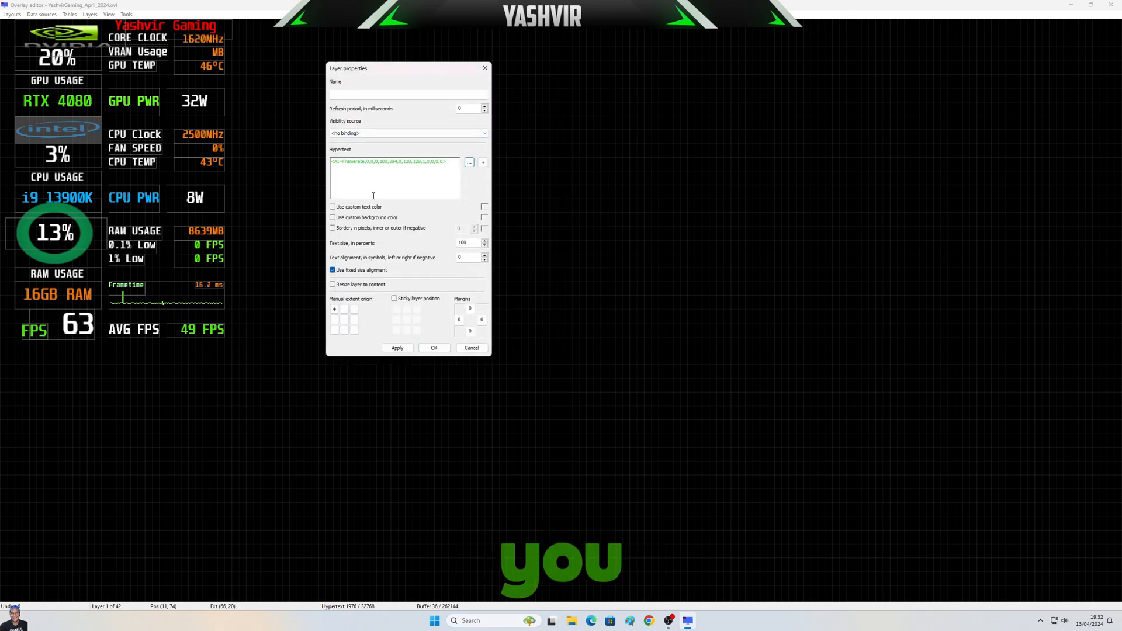
click(396, 348)
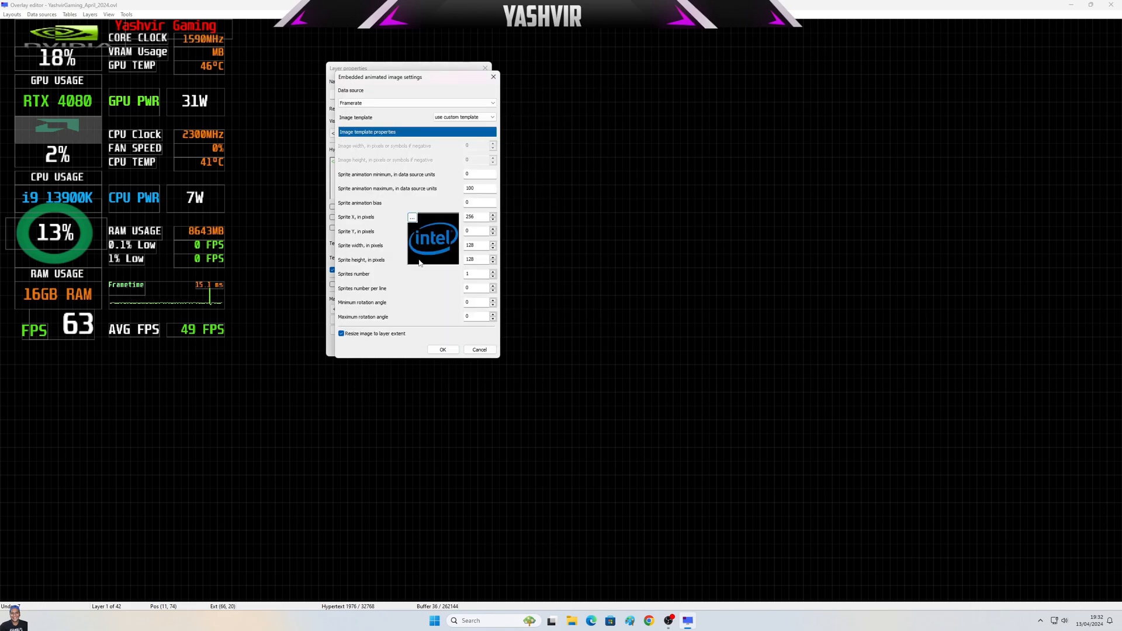
click(443, 349)
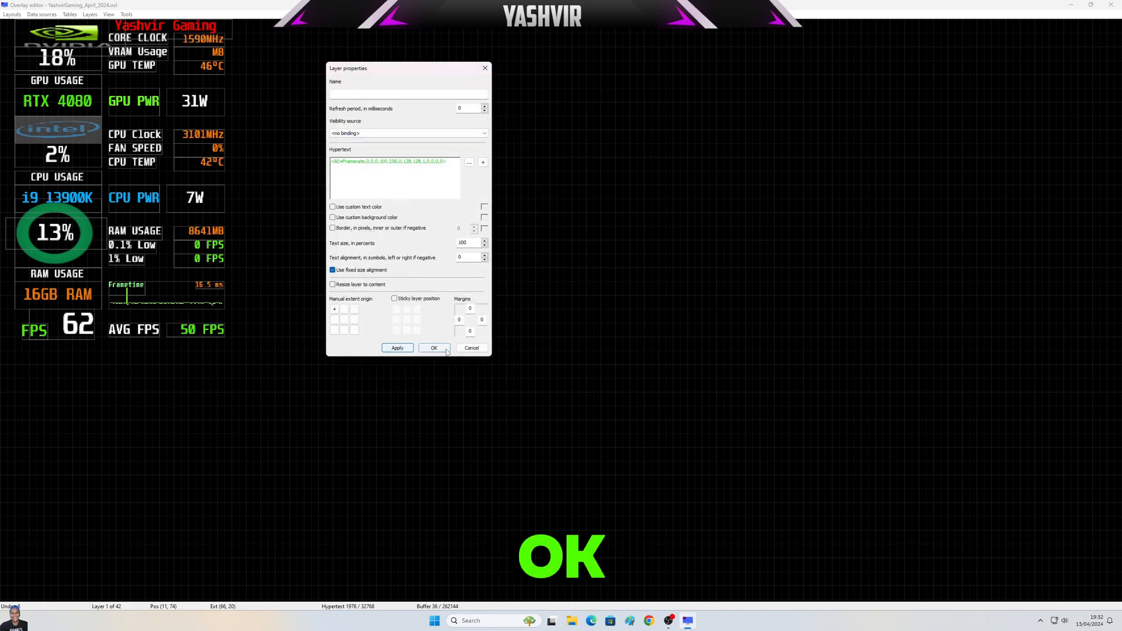
Close the logo and title layer properties, then inspect and close the RTX 4080 label properties.
click(432, 348)
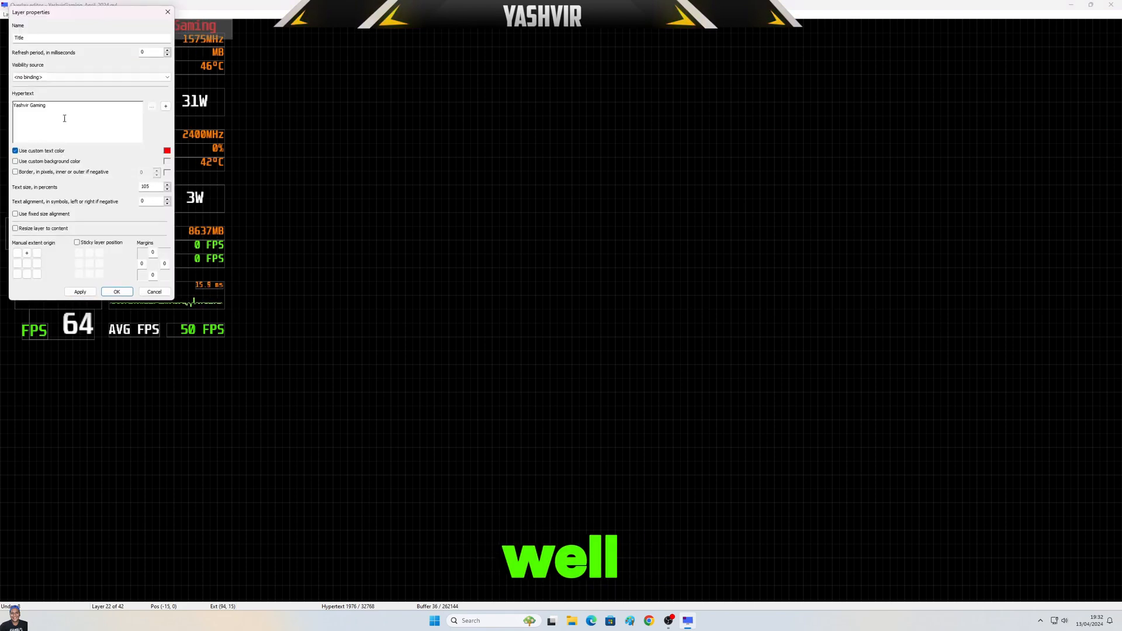
click(115, 291)
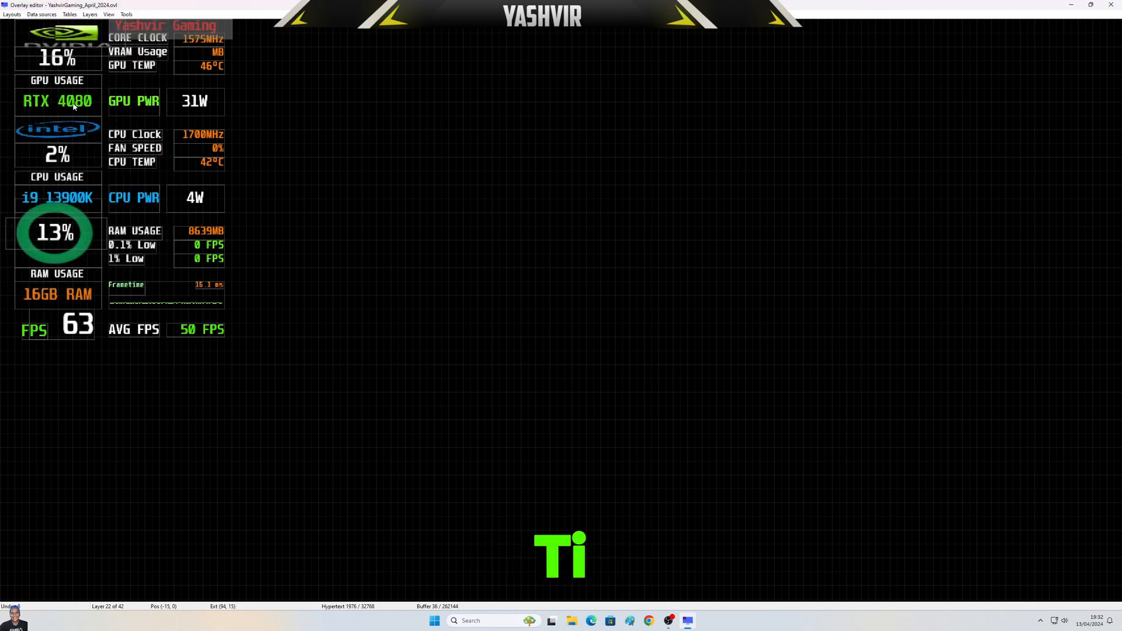
double_click(56, 100)
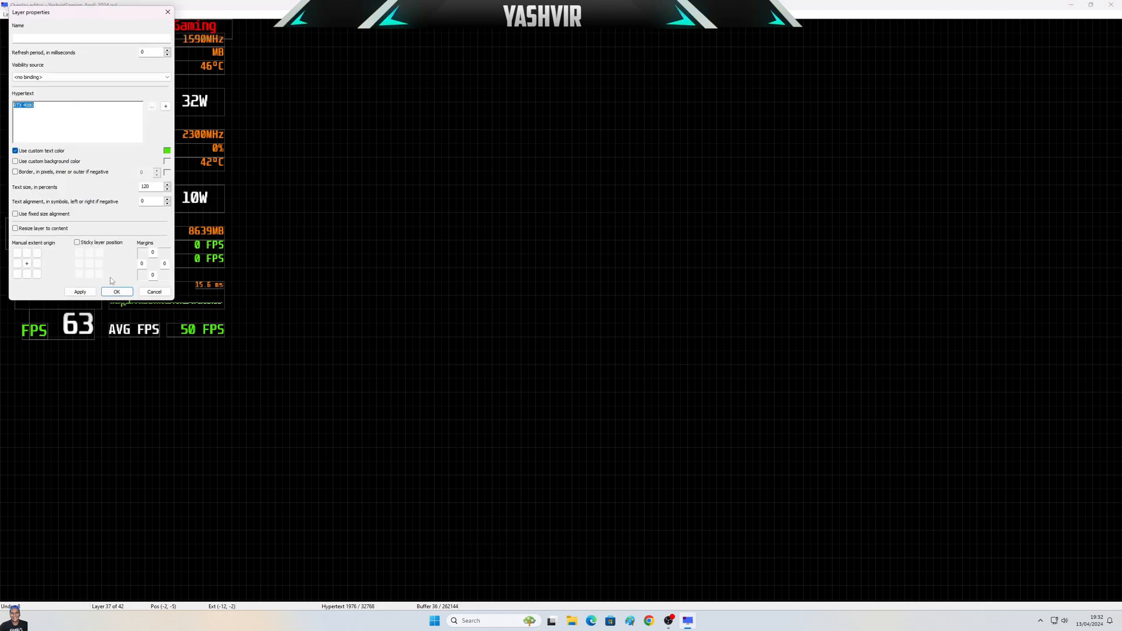
click(117, 291)
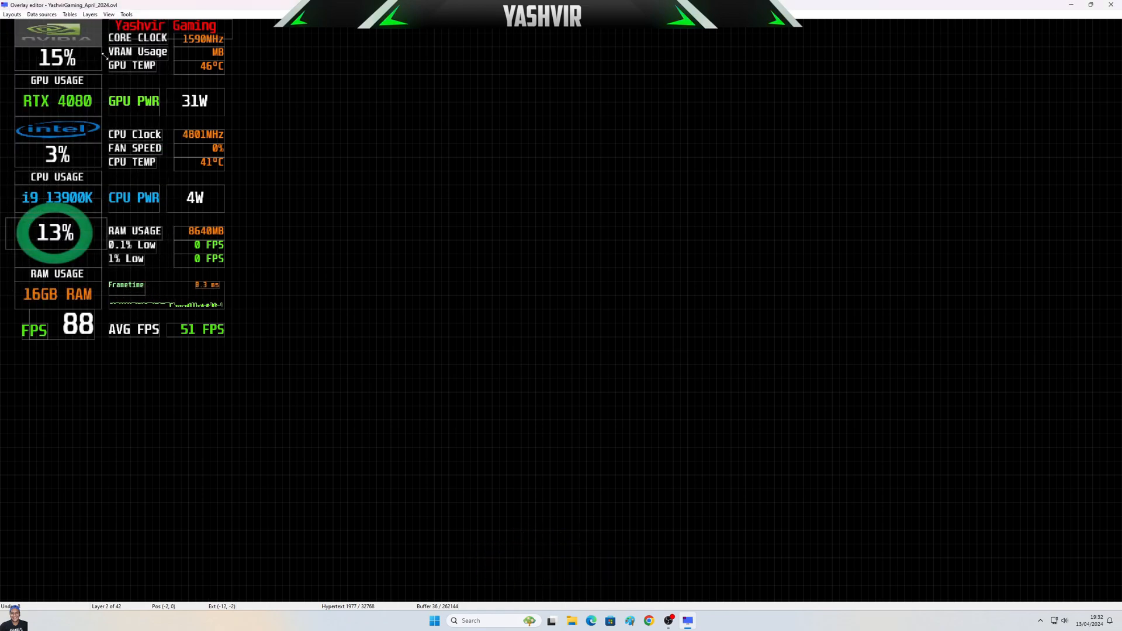
Save the edited layout via Layouts > Save, check the 16GB RAM label, and close the Overlay Editor.
click(10, 14)
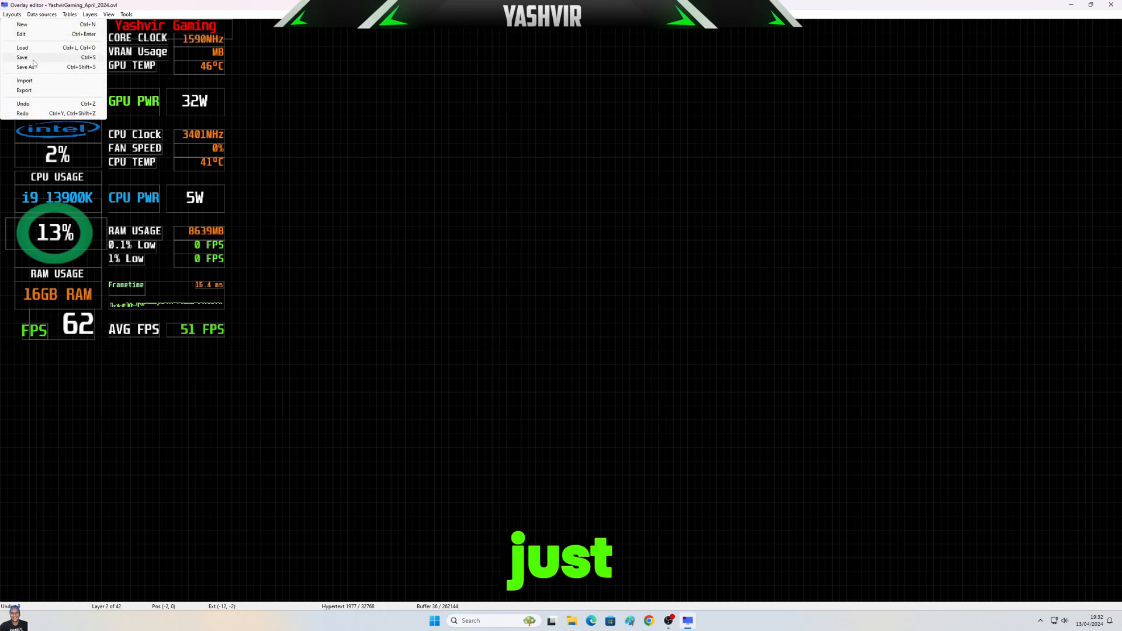
click(21, 58)
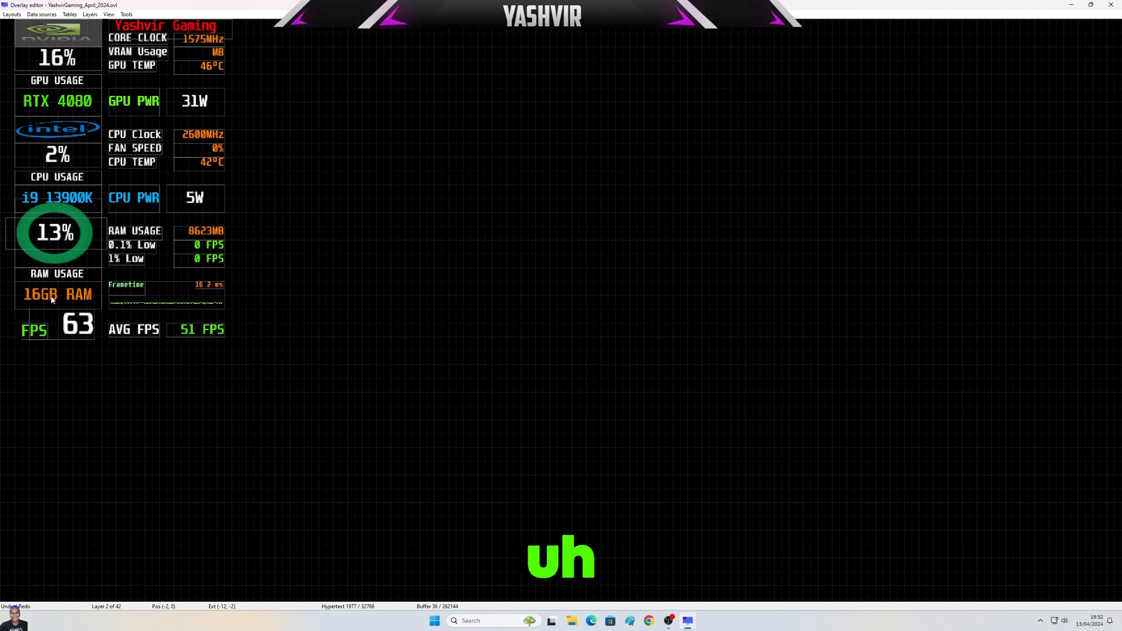
double_click(57, 295)
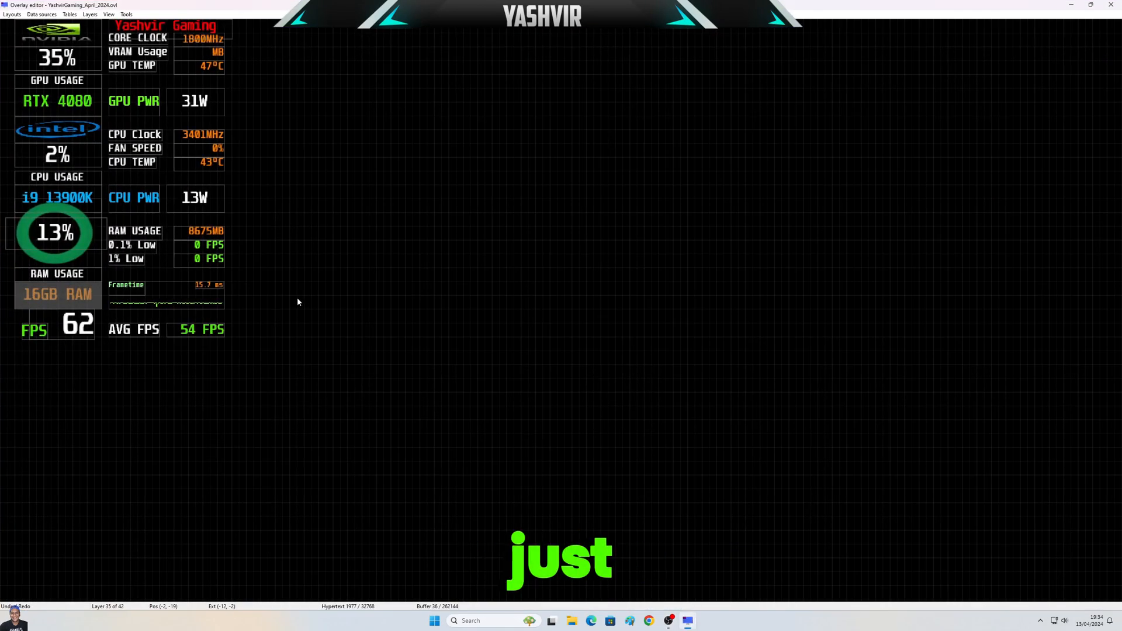
click(12, 14)
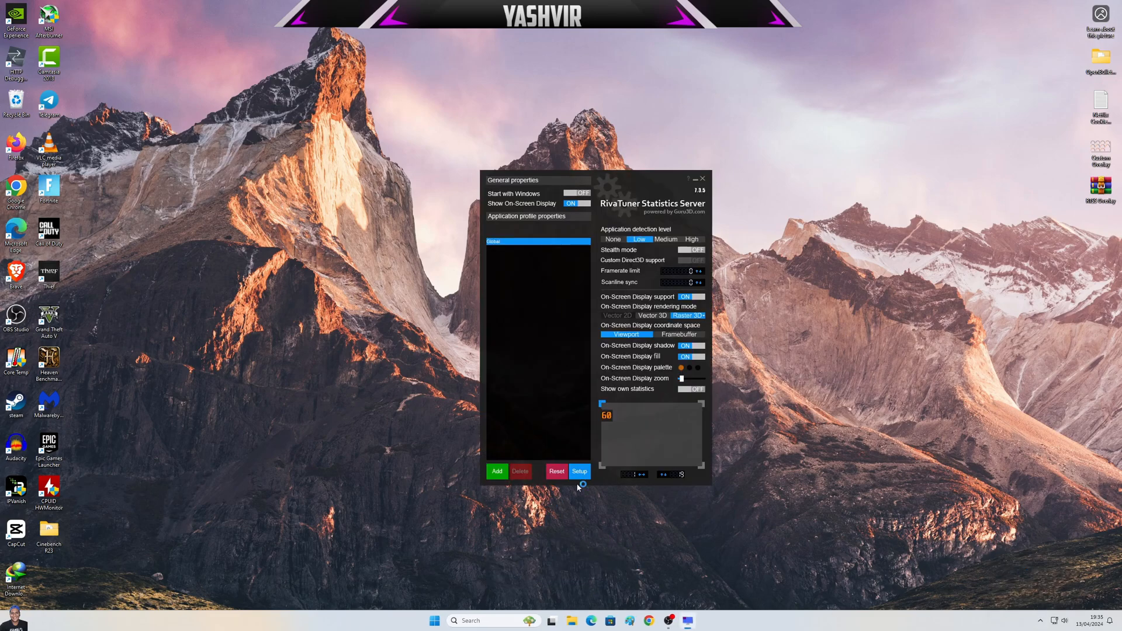
Reopen the Overlay Editor from Setup and inspect the CPU power reading's layer properties.
click(579, 471)
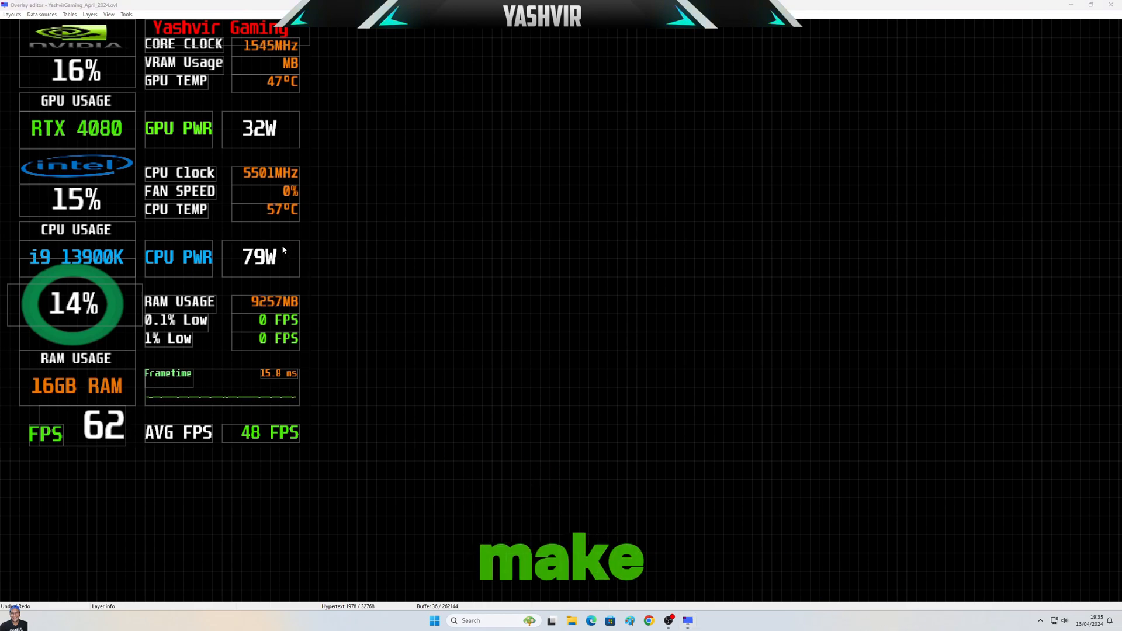
double_click(260, 257)
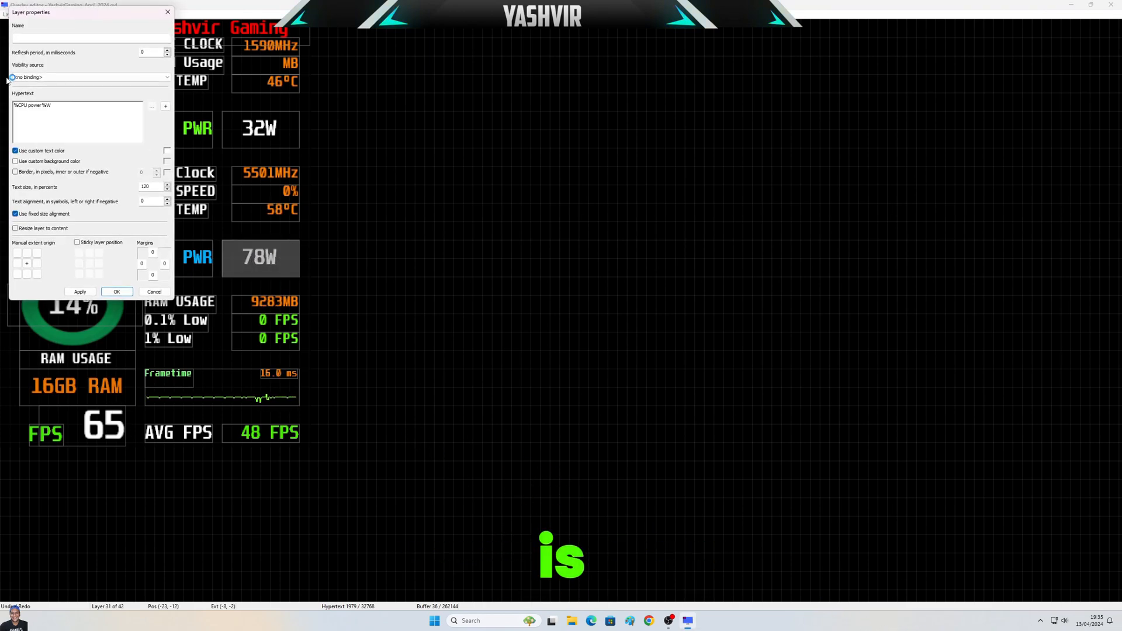
drag(86, 12, 512, 130)
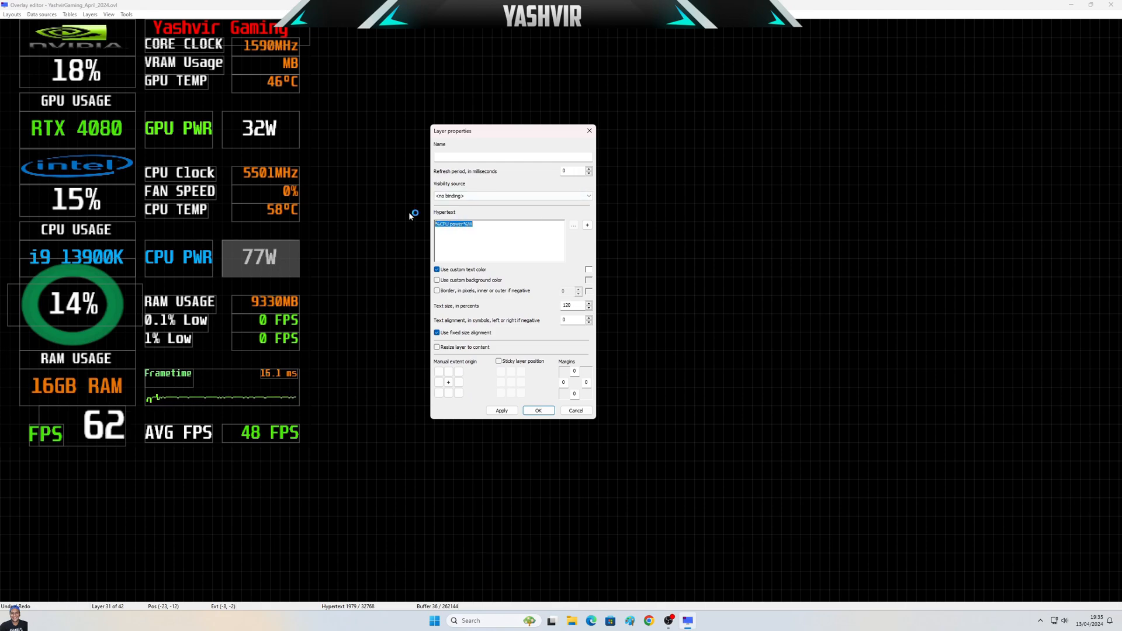
click(538, 410)
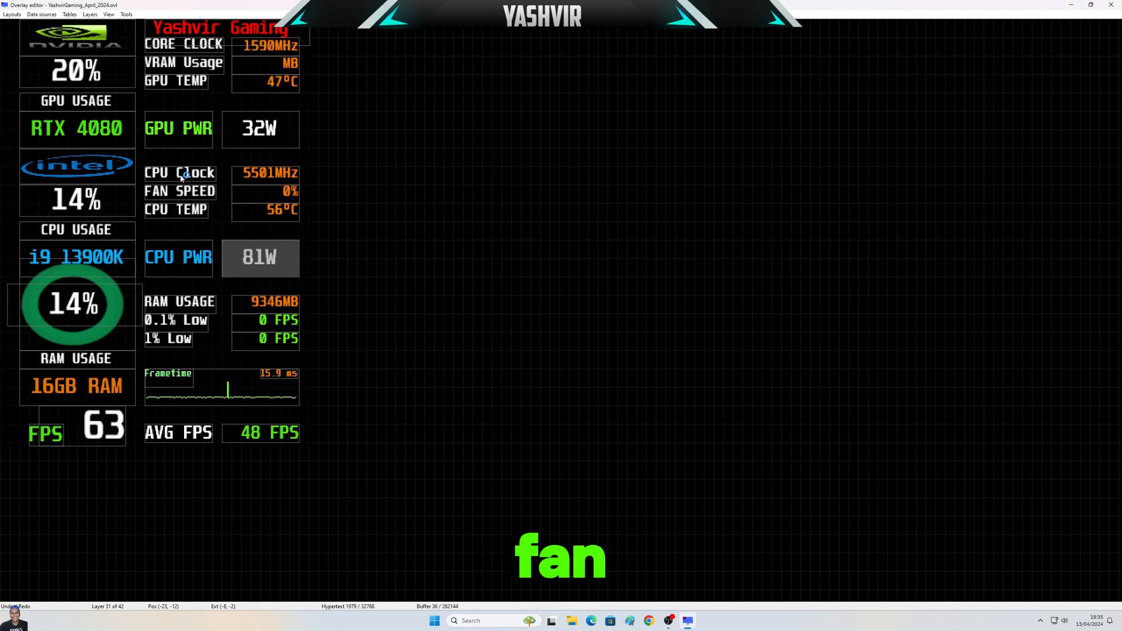
Inspect the fan speed and GPU power layer properties and shrink the editor back to a window.
double_click(179, 191)
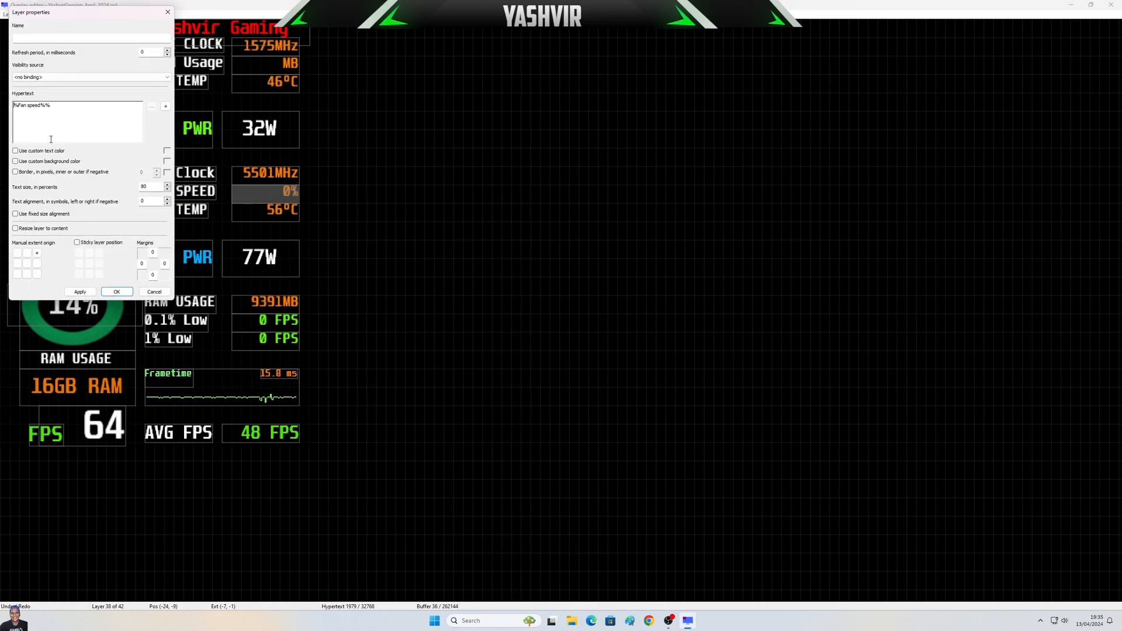
click(115, 291)
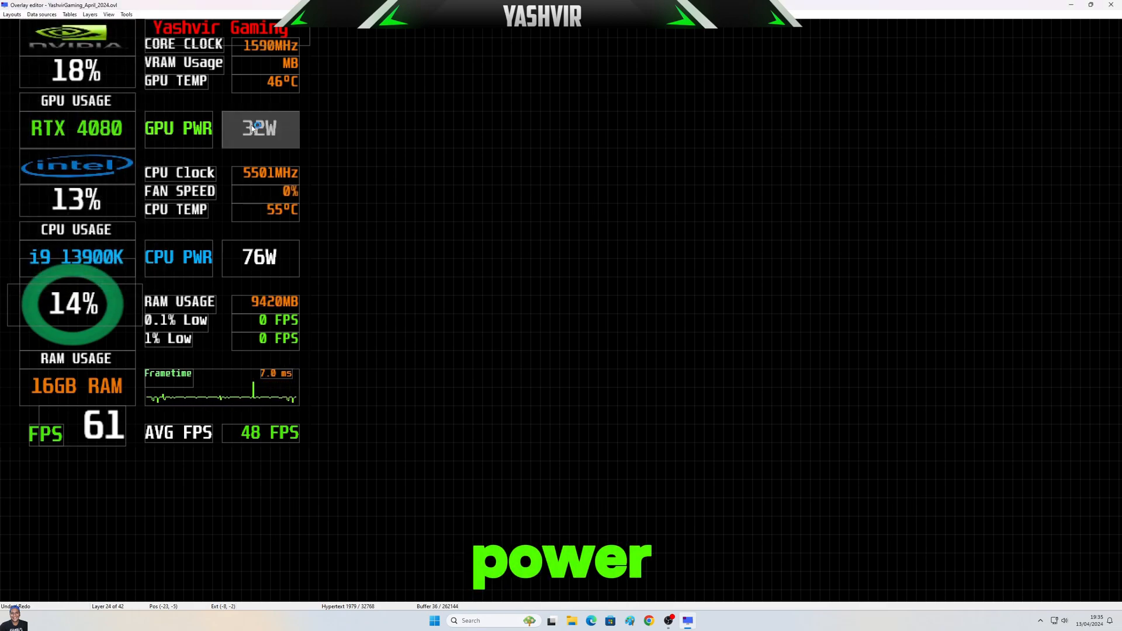
double_click(259, 129)
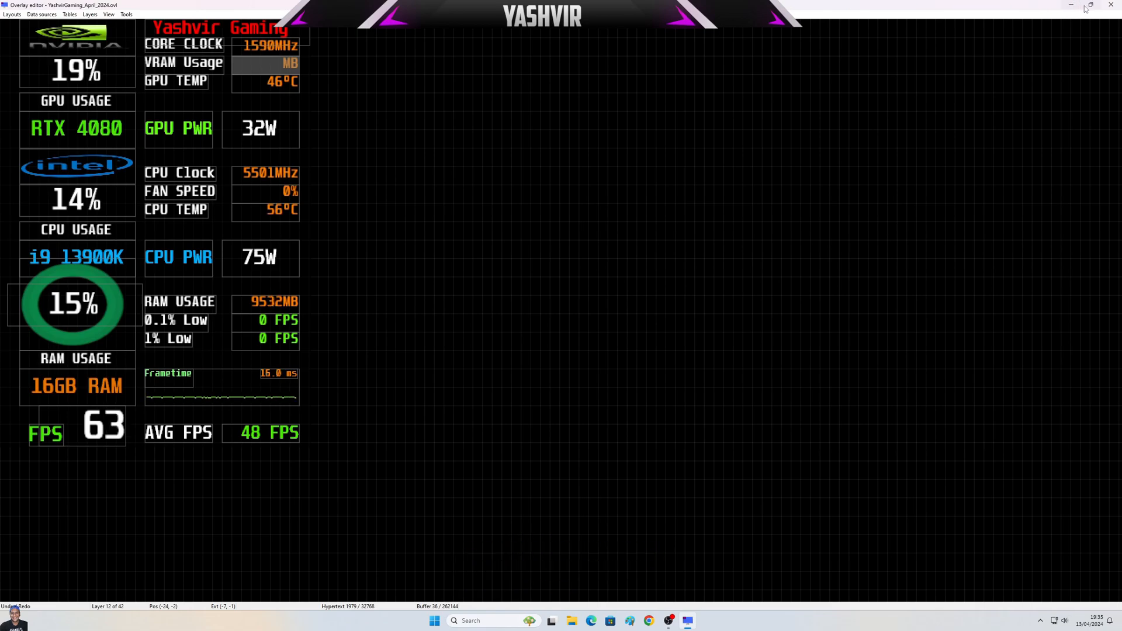
click(1091, 5)
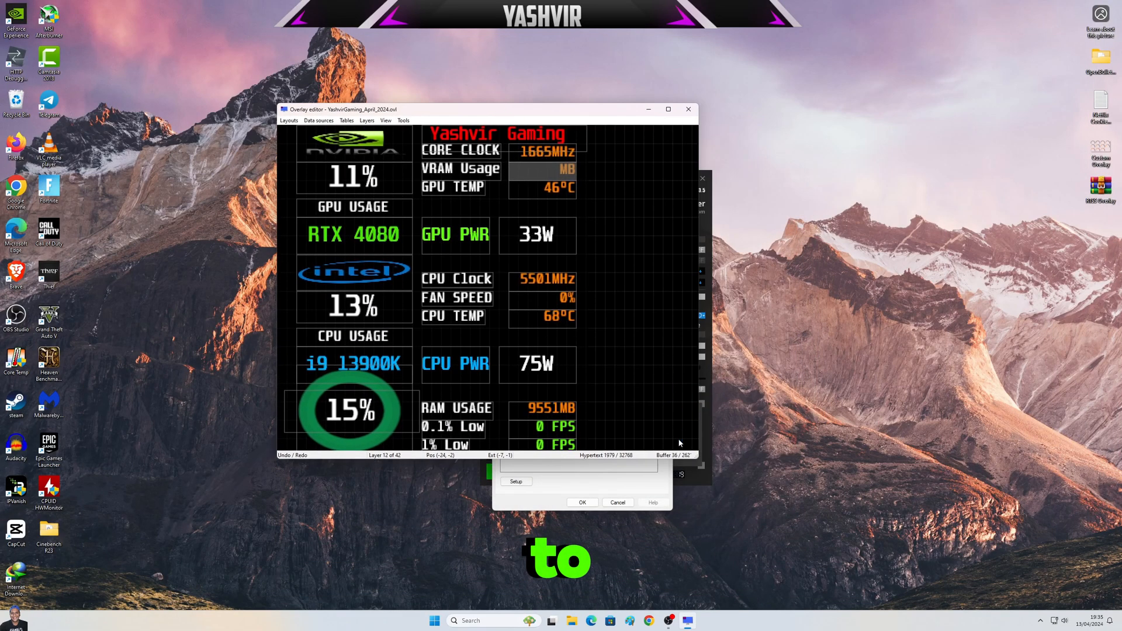